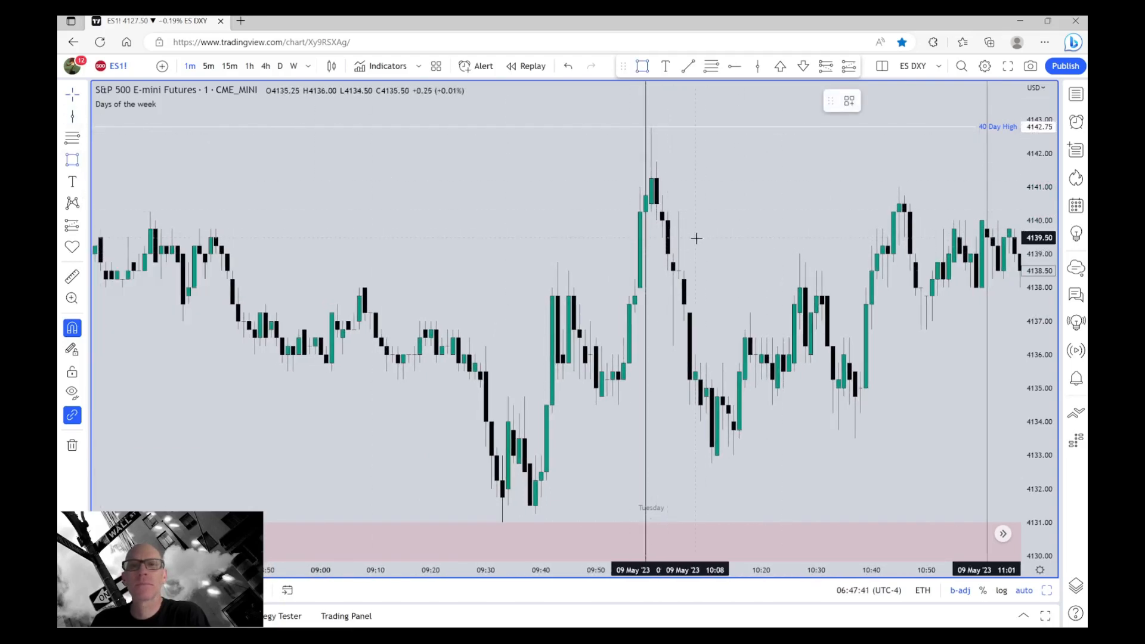
- Draw a narrow pink gap box near 4139 just below the 09:59 high and fine-tune its edges
drag(661, 241, 763, 251)
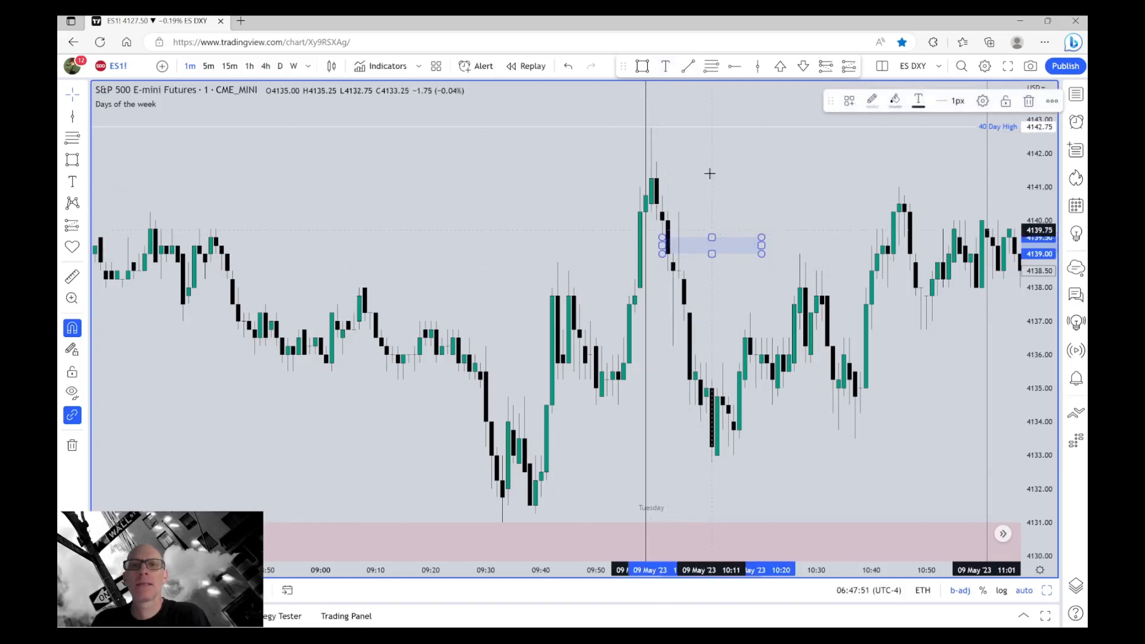
mouse_move(893, 100)
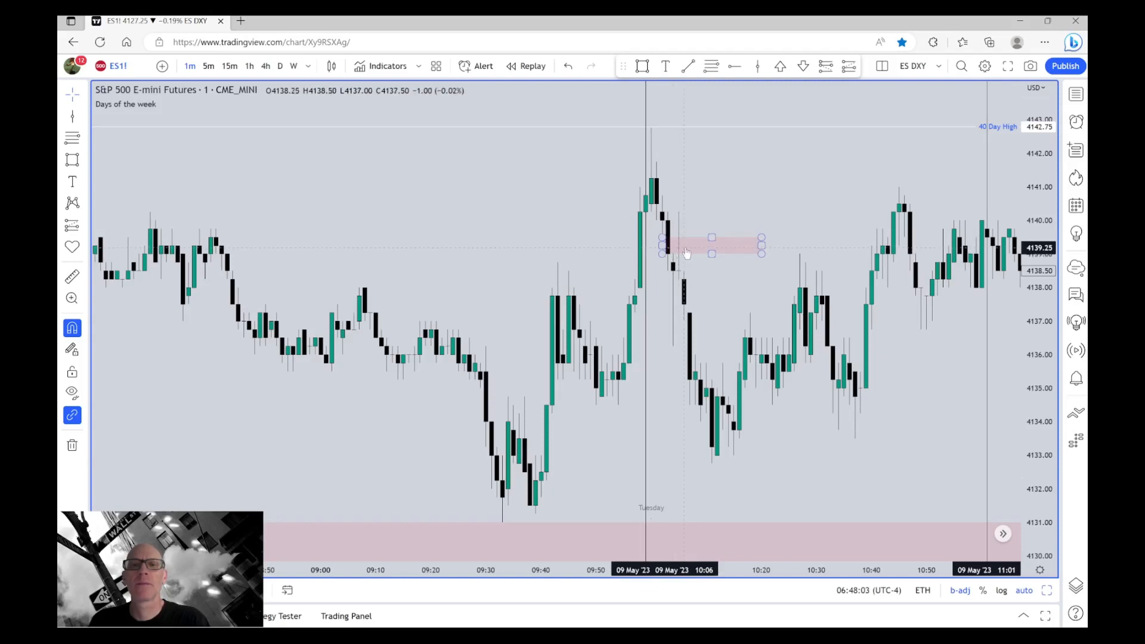
drag(664, 248, 687, 313)
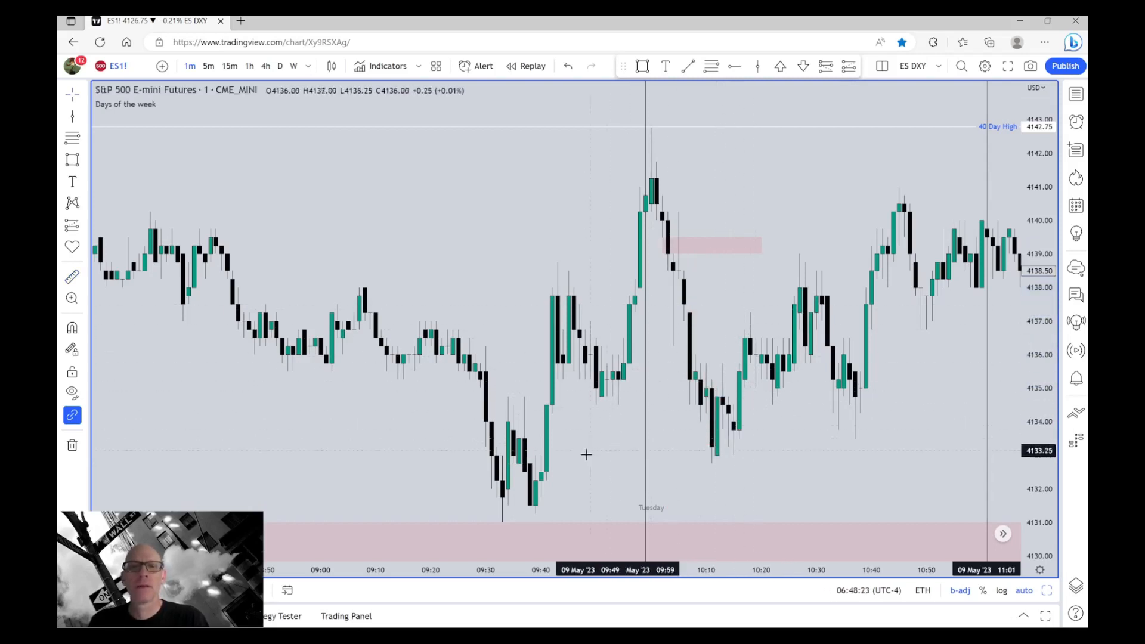
mouse_move(692, 418)
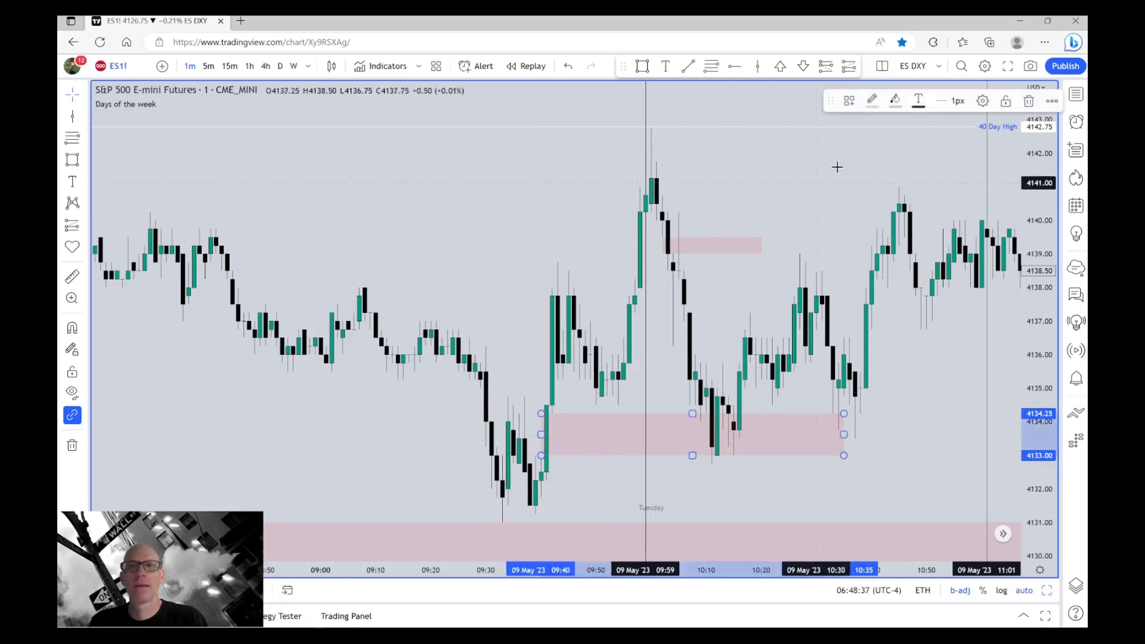
- Place a wide green box from about 09:40 to 10:35 covering roughly 4133–4134.25 and deselect it
click(895, 100)
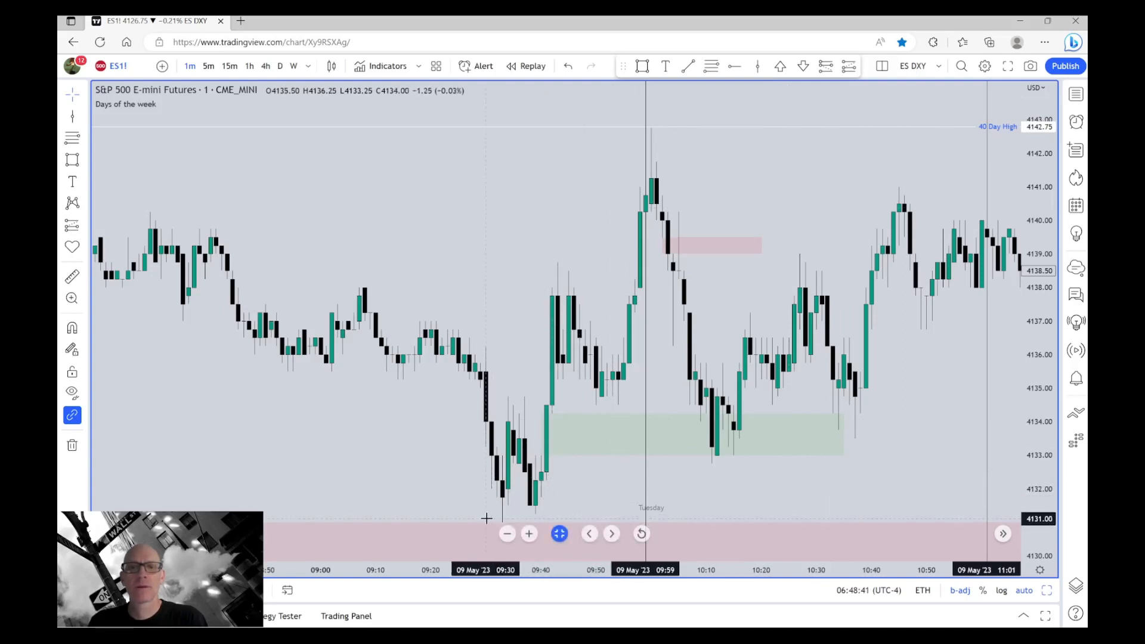
mouse_move(662, 426)
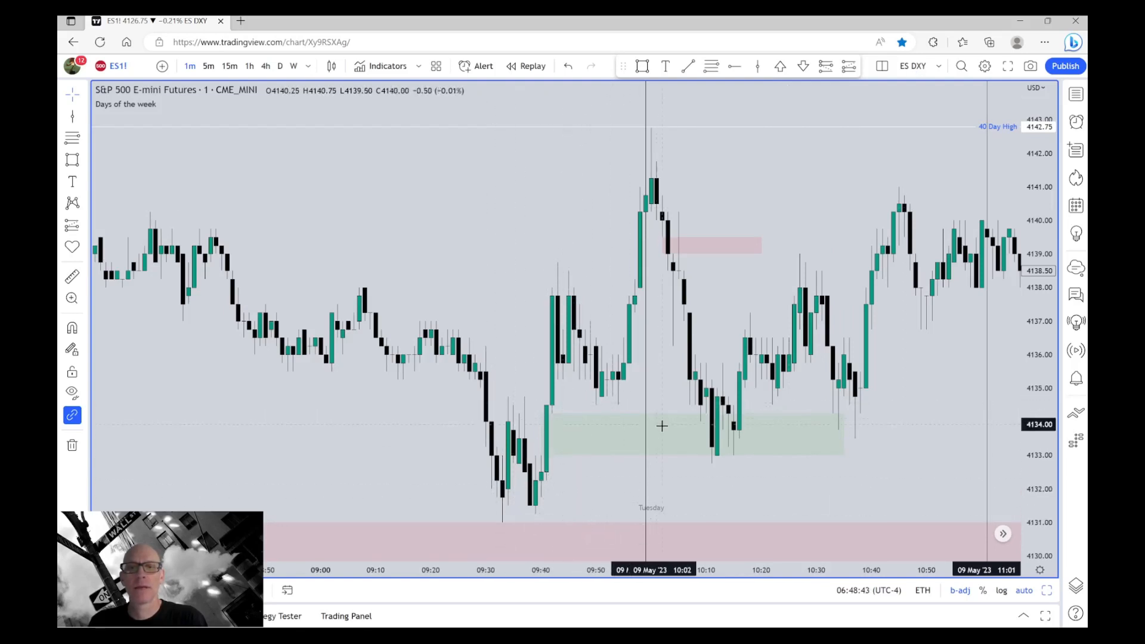
click(694, 434)
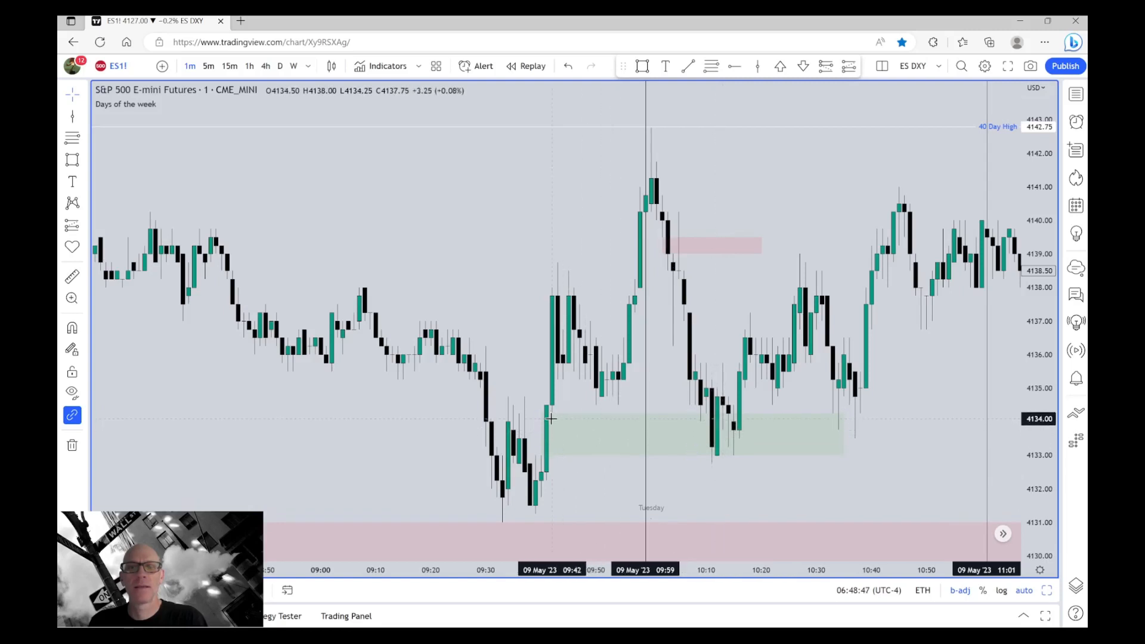
mouse_move(704, 430)
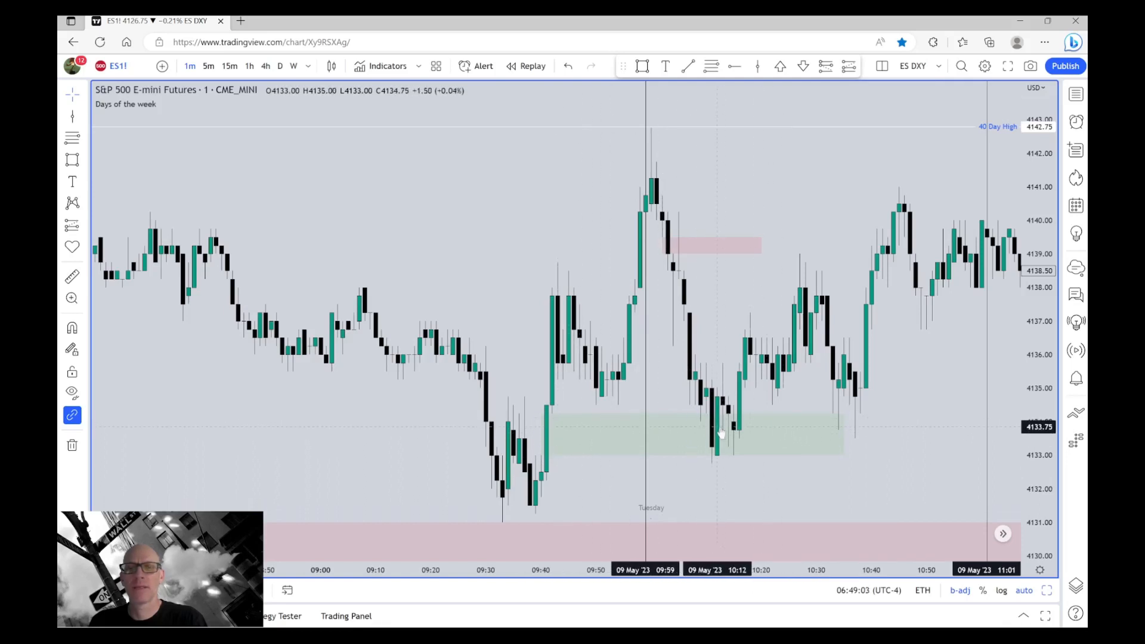
mouse_move(701, 422)
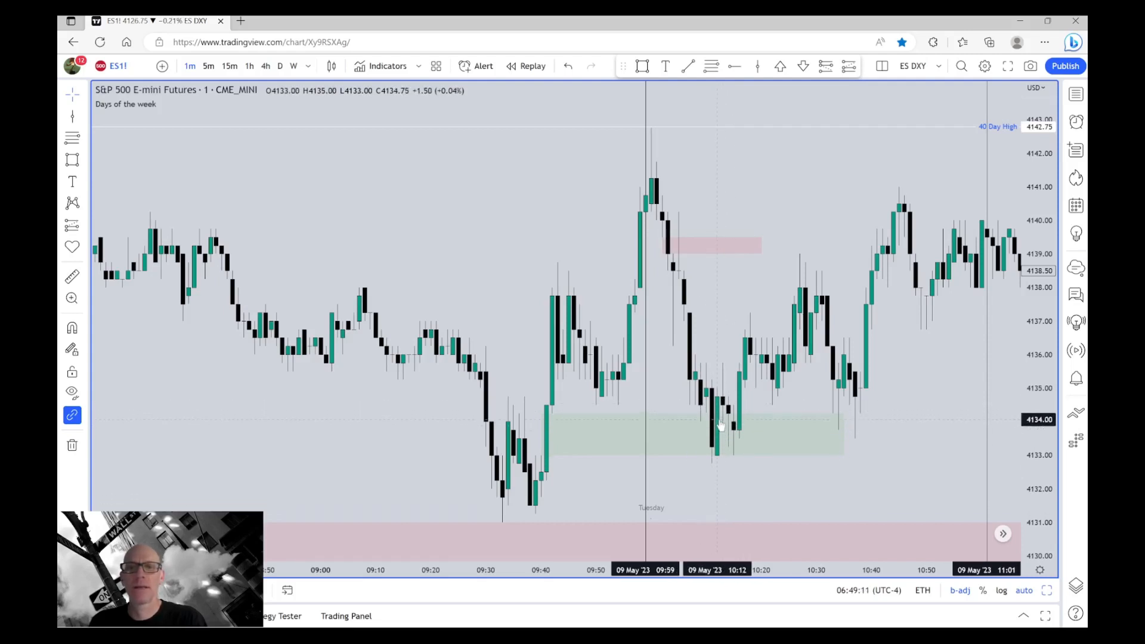
mouse_move(654, 429)
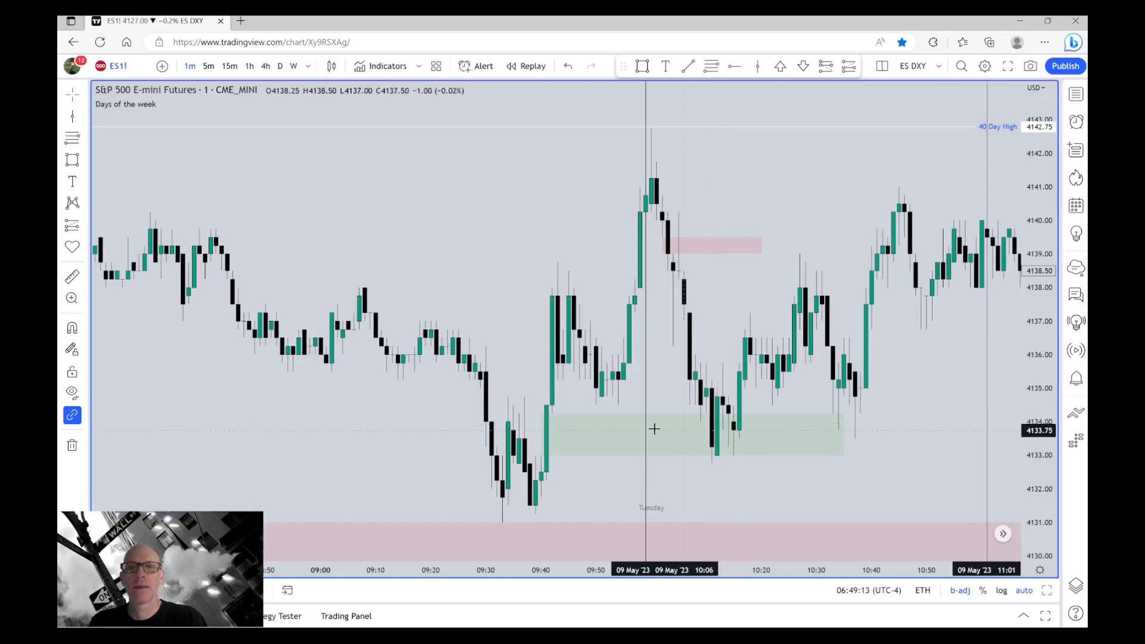
mouse_move(560, 425)
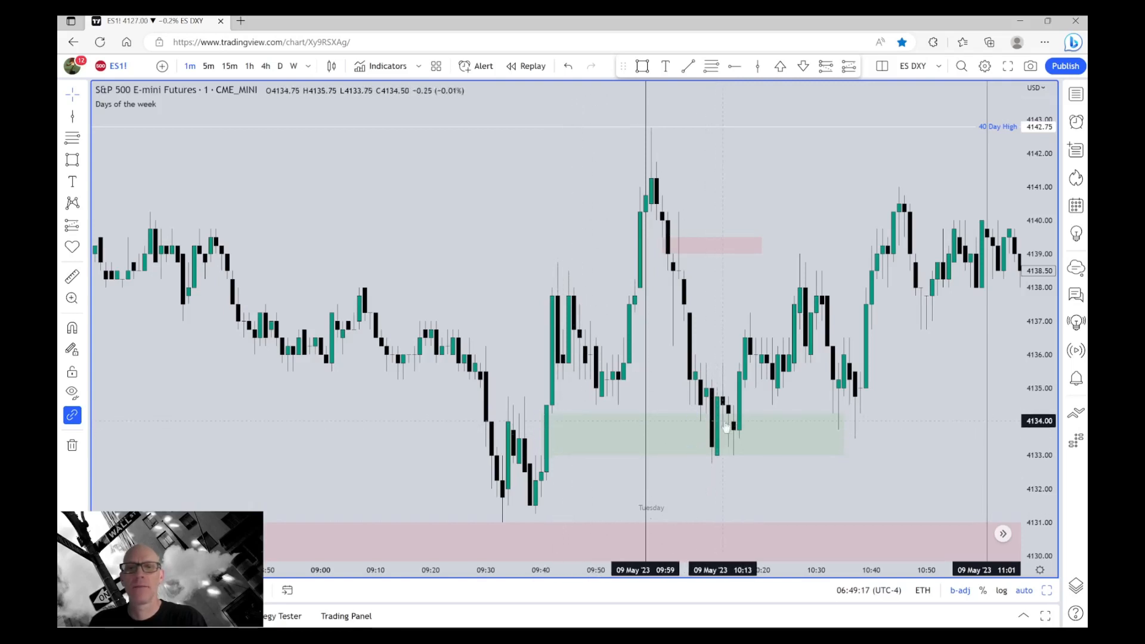
- Box the small gap near 4135 after the 10:10 low, then measure the rebound and the drop to 4131.75
drag(730, 343, 843, 274)
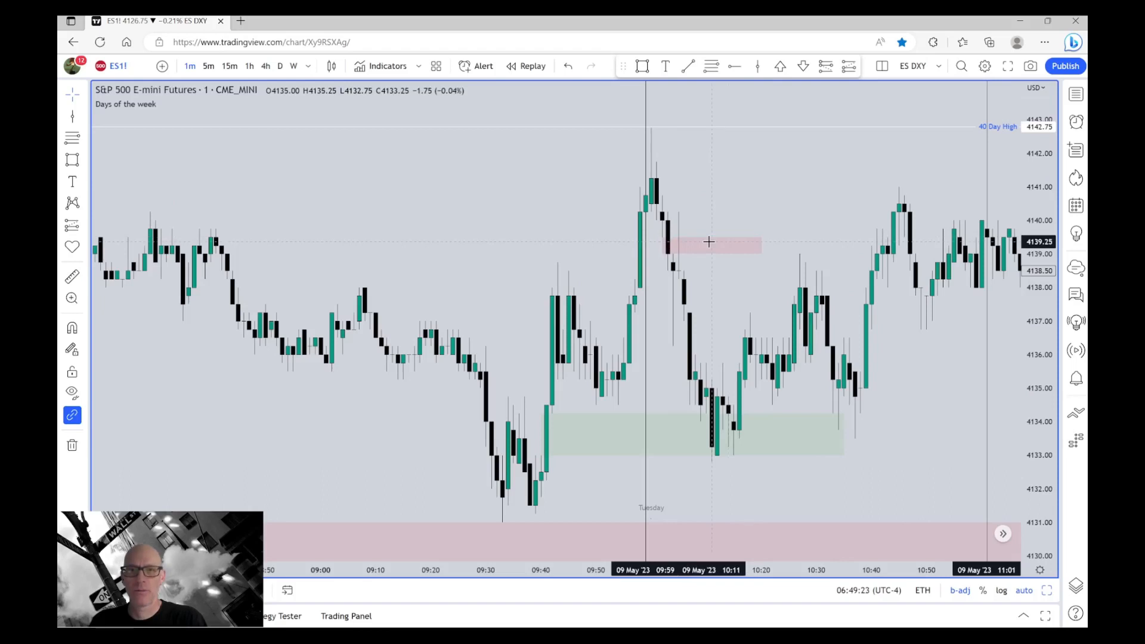
mouse_move(744, 432)
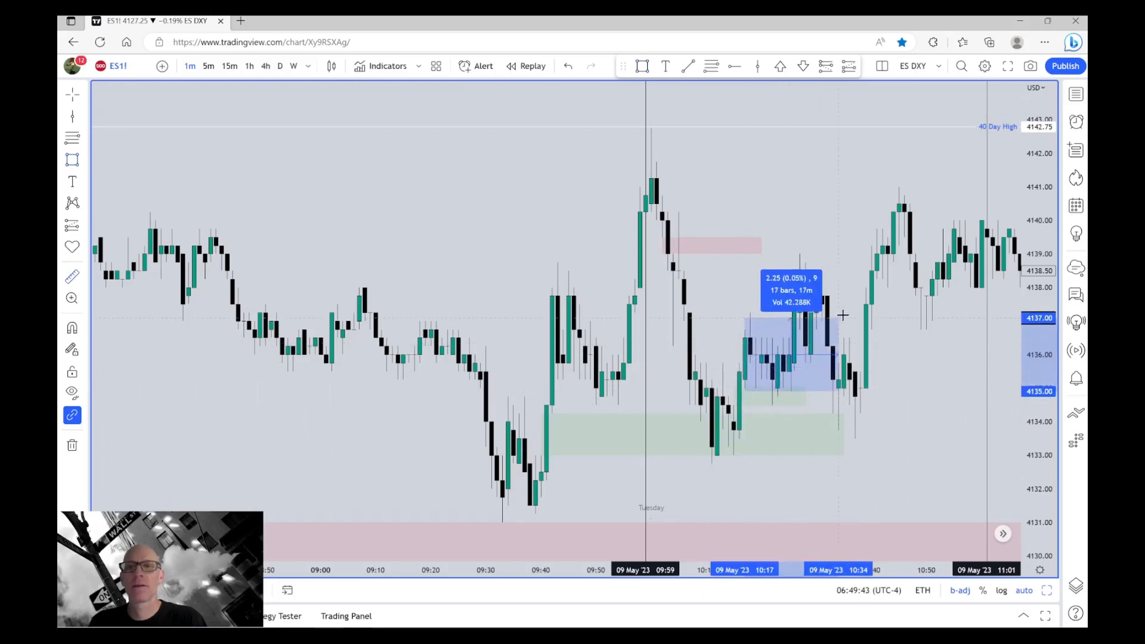
drag(844, 315, 858, 503)
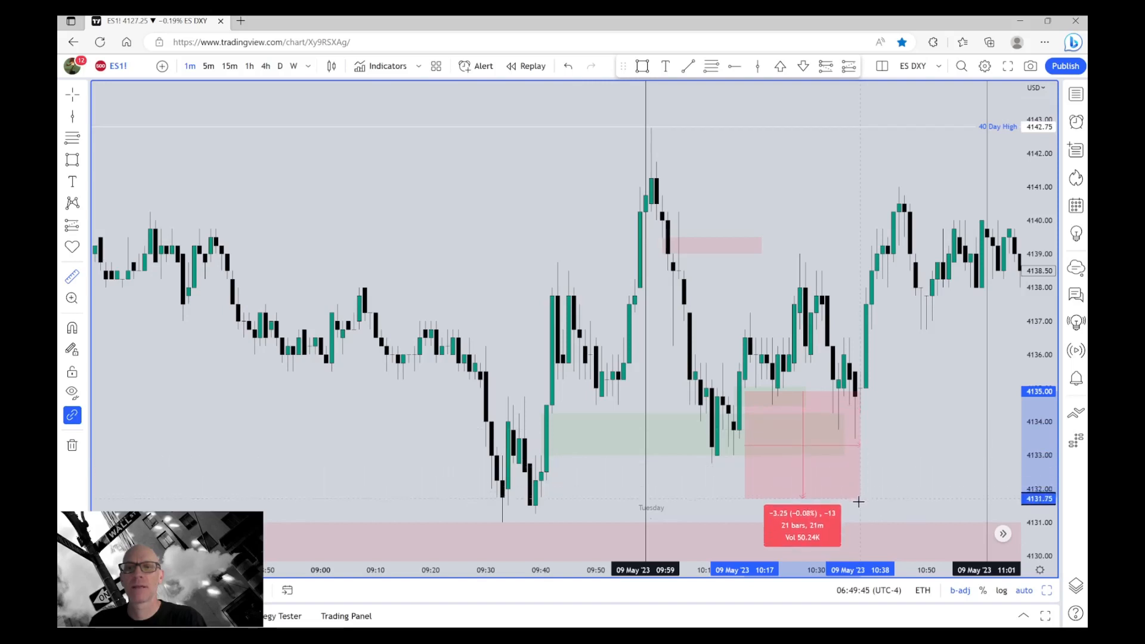
drag(857, 502, 899, 197)
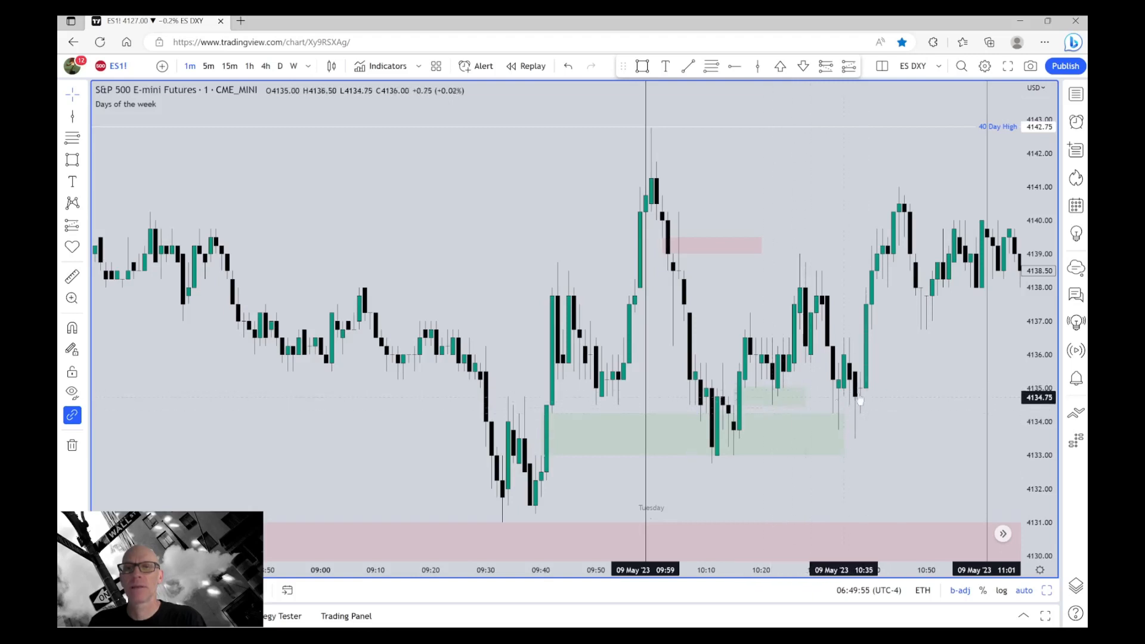
mouse_move(884, 412)
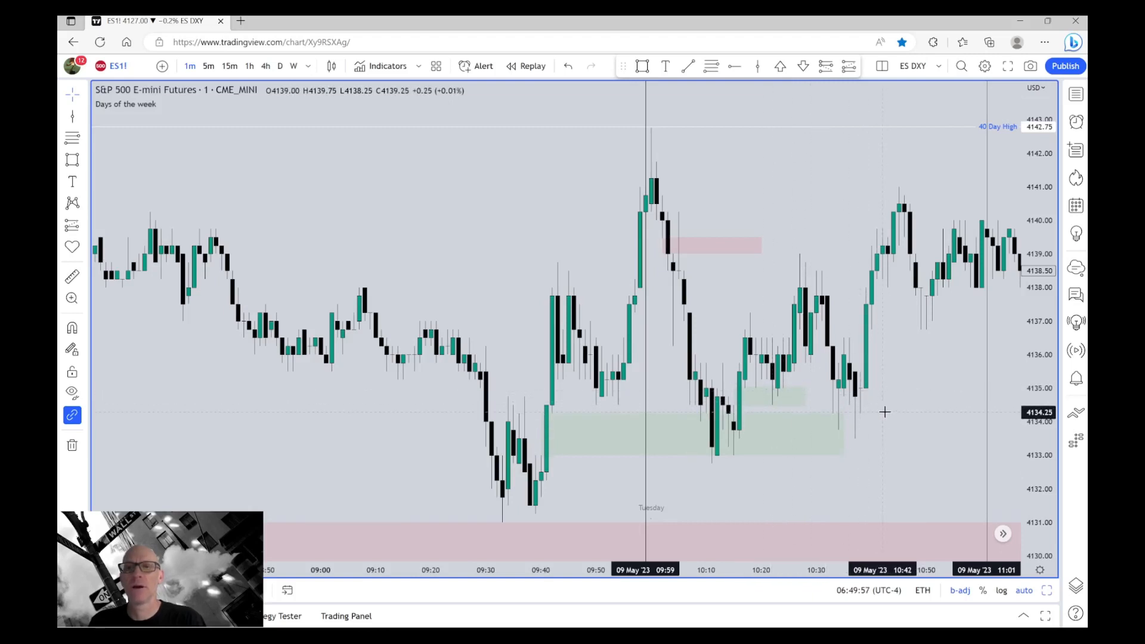
mouse_move(923, 362)
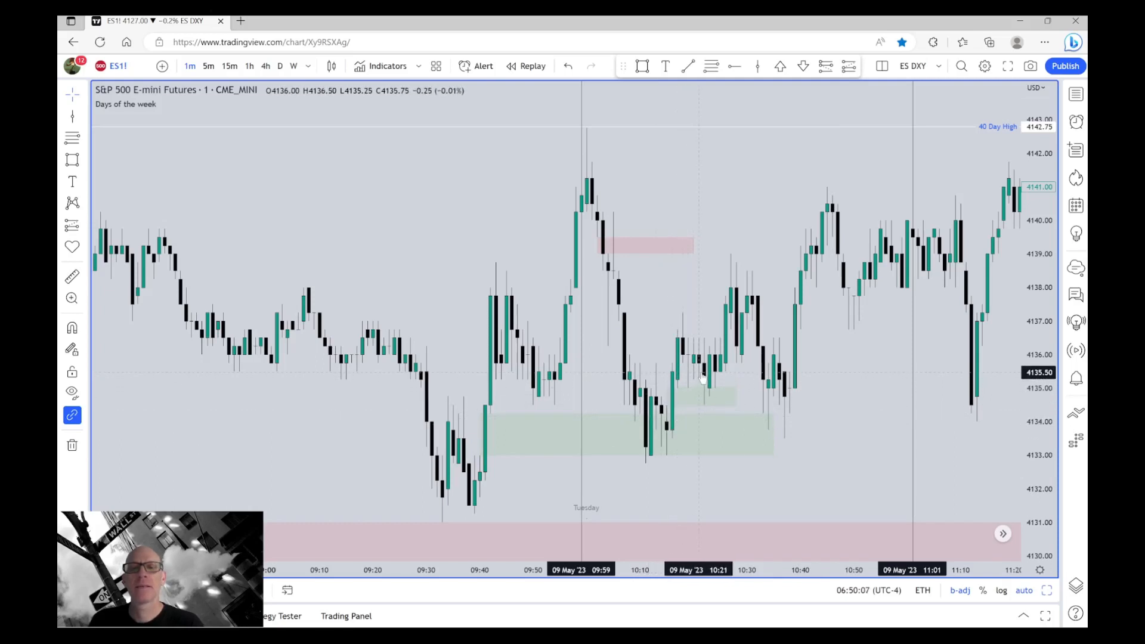
mouse_move(730, 340)
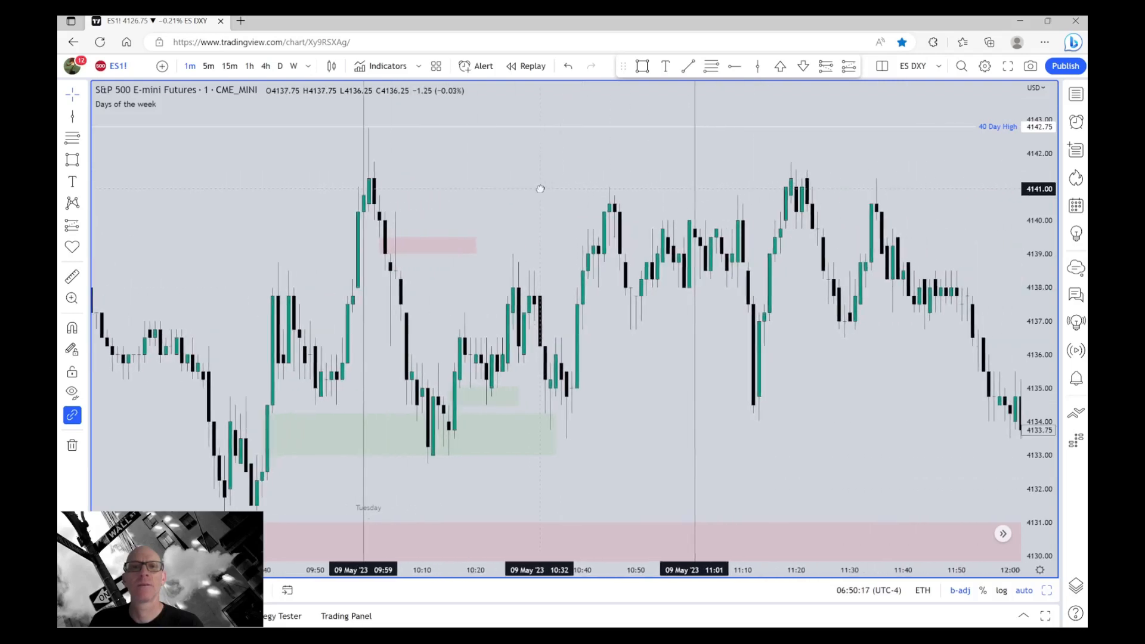
mouse_move(522, 278)
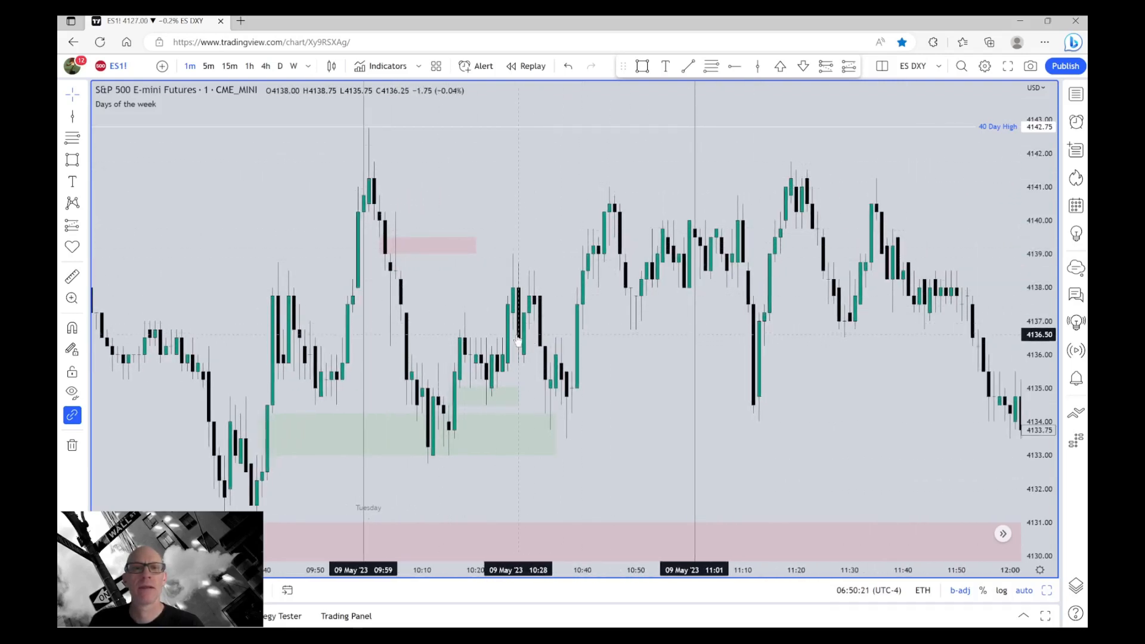
mouse_move(515, 333)
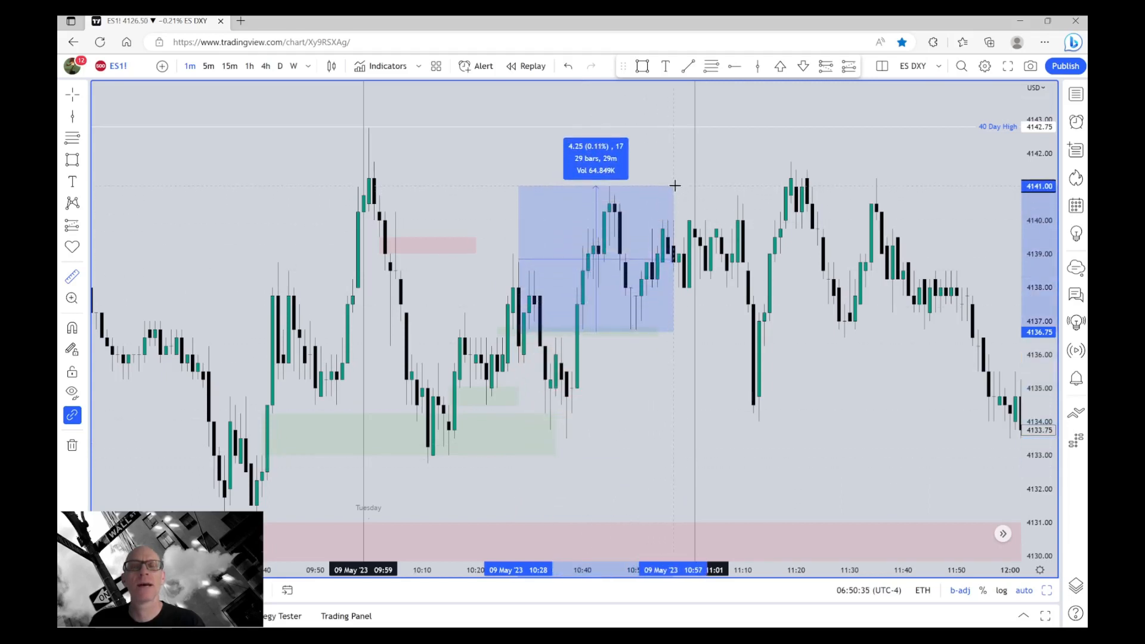
- Mark the thin green gap zone around 4136.75–4137 spanning roughly 10:28 to 10:57
drag(672, 186, 795, 161)
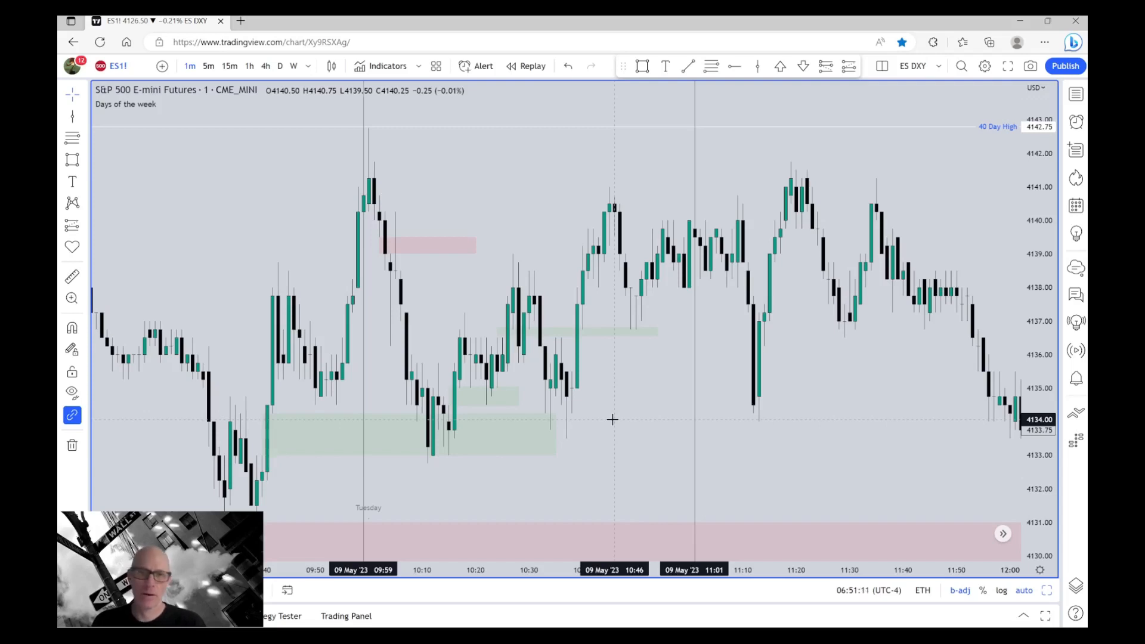
mouse_move(742, 466)
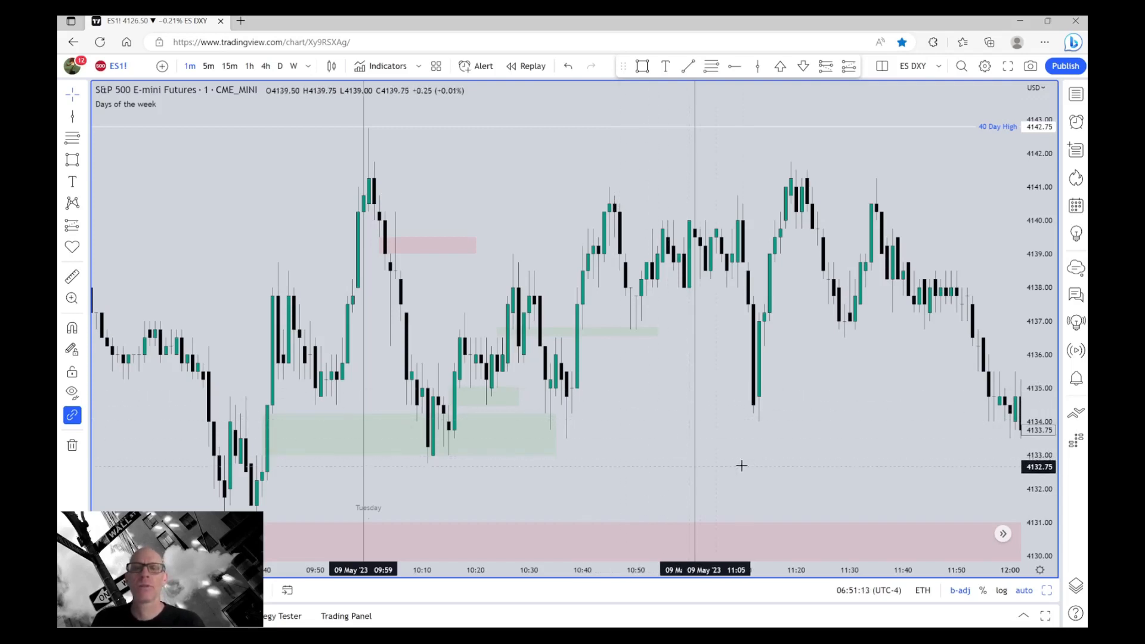
mouse_move(861, 466)
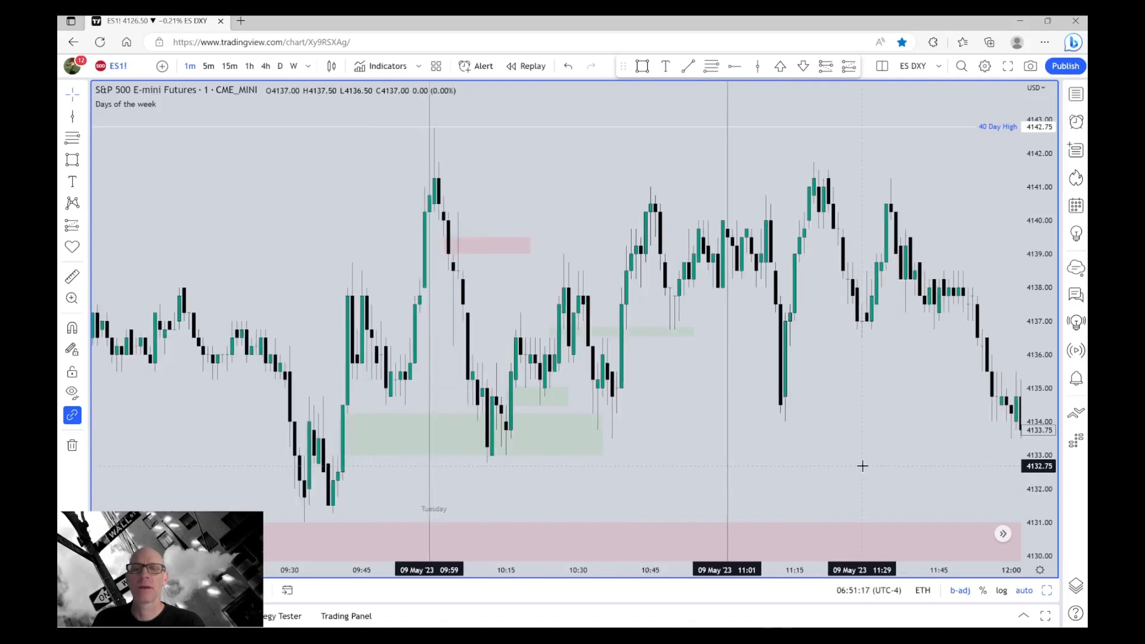
mouse_move(877, 456)
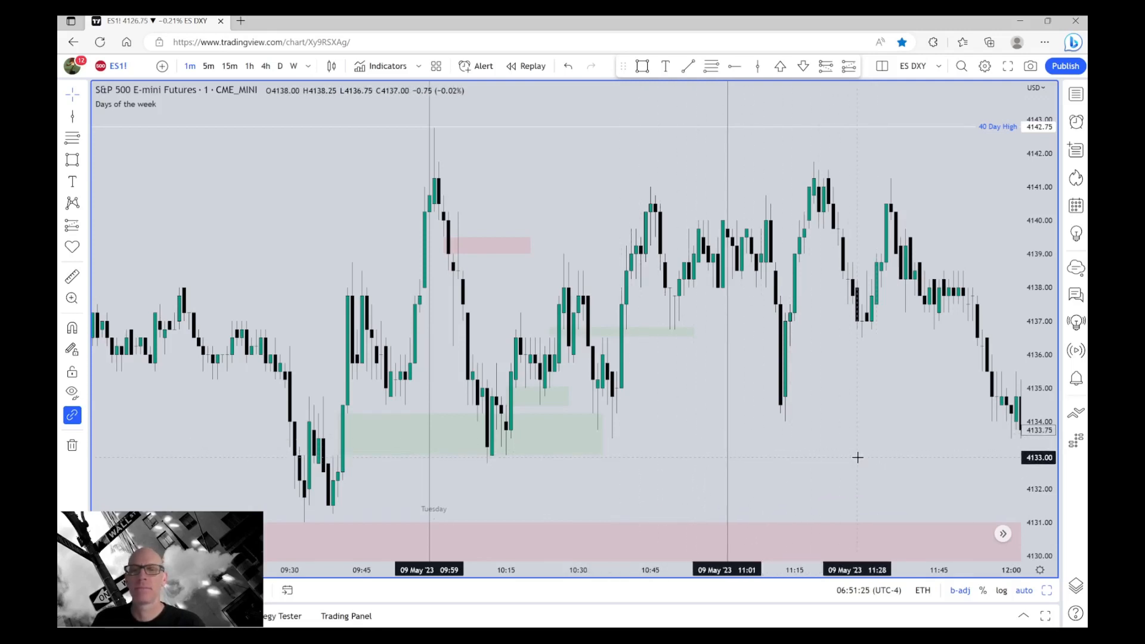
mouse_move(880, 452)
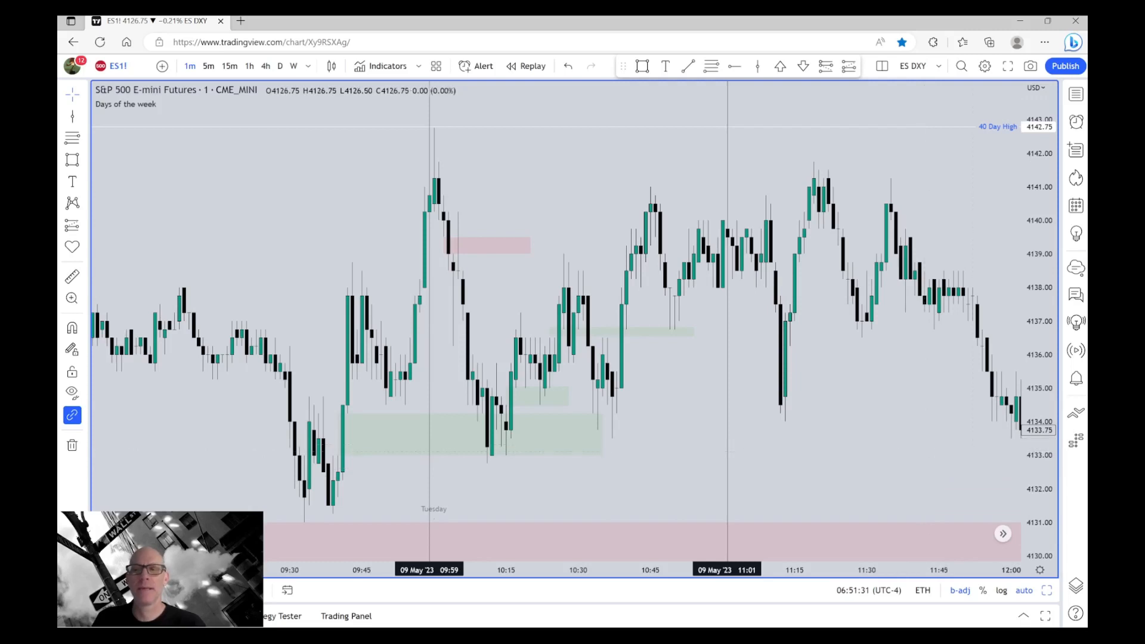
- Scroll the ES chart right to bring the afternoon session near 4143–4145 into view
scroll(right, 3)
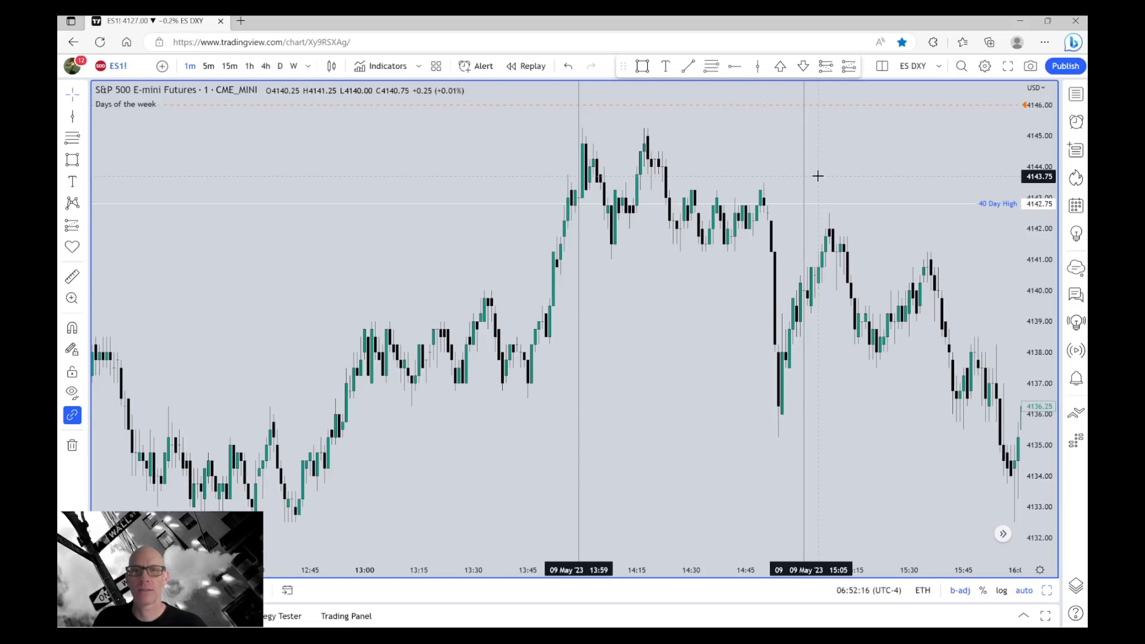
mouse_move(695, 324)
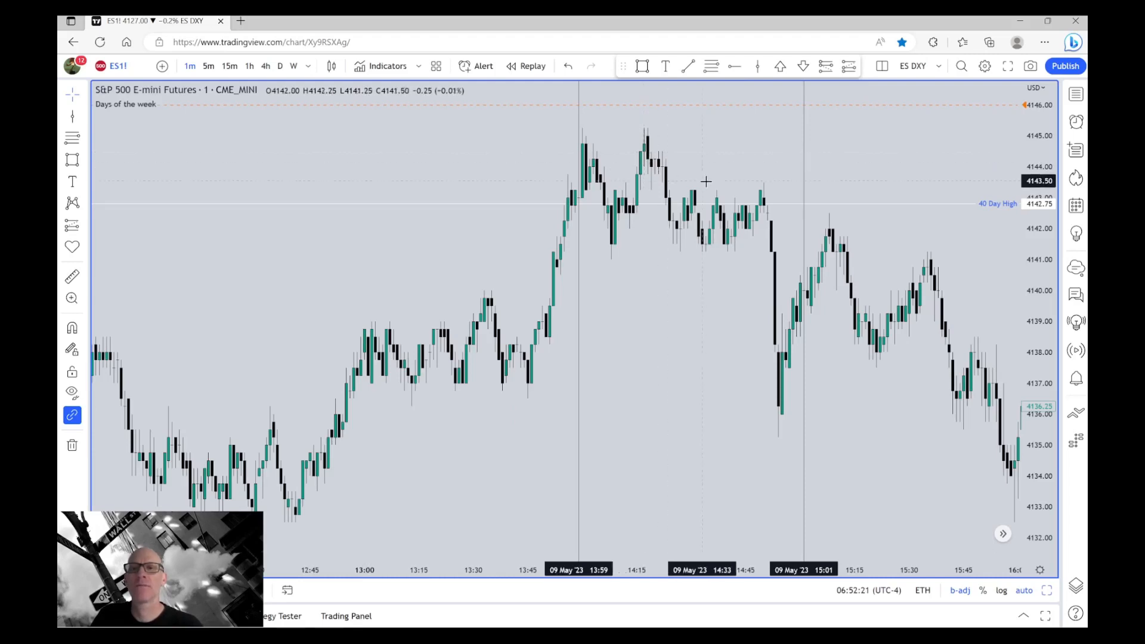
mouse_move(726, 154)
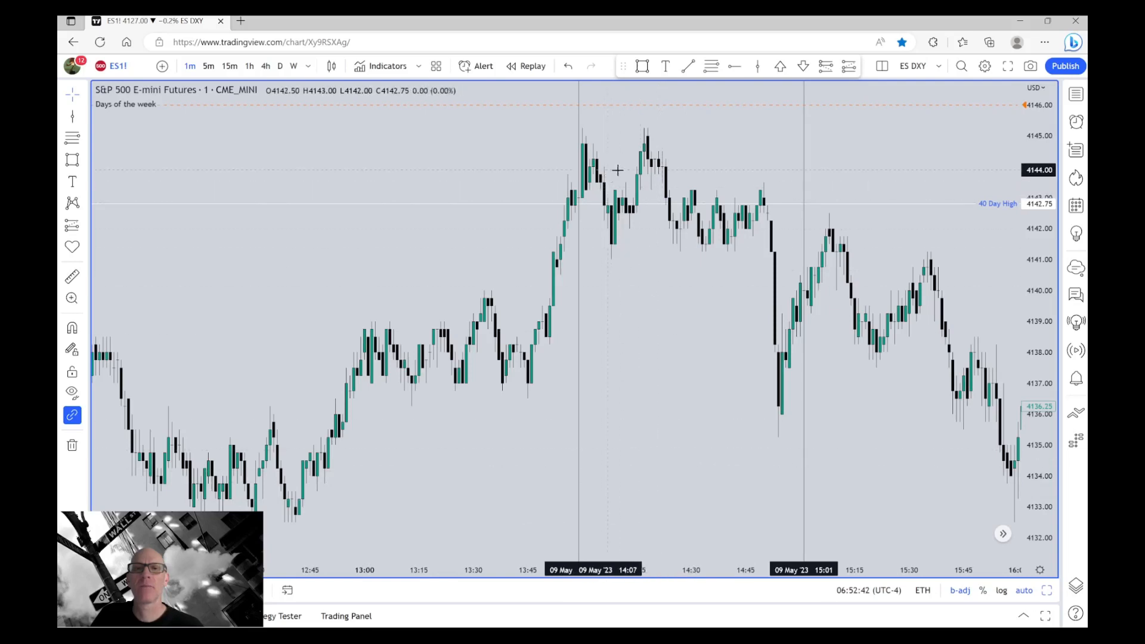
mouse_move(714, 456)
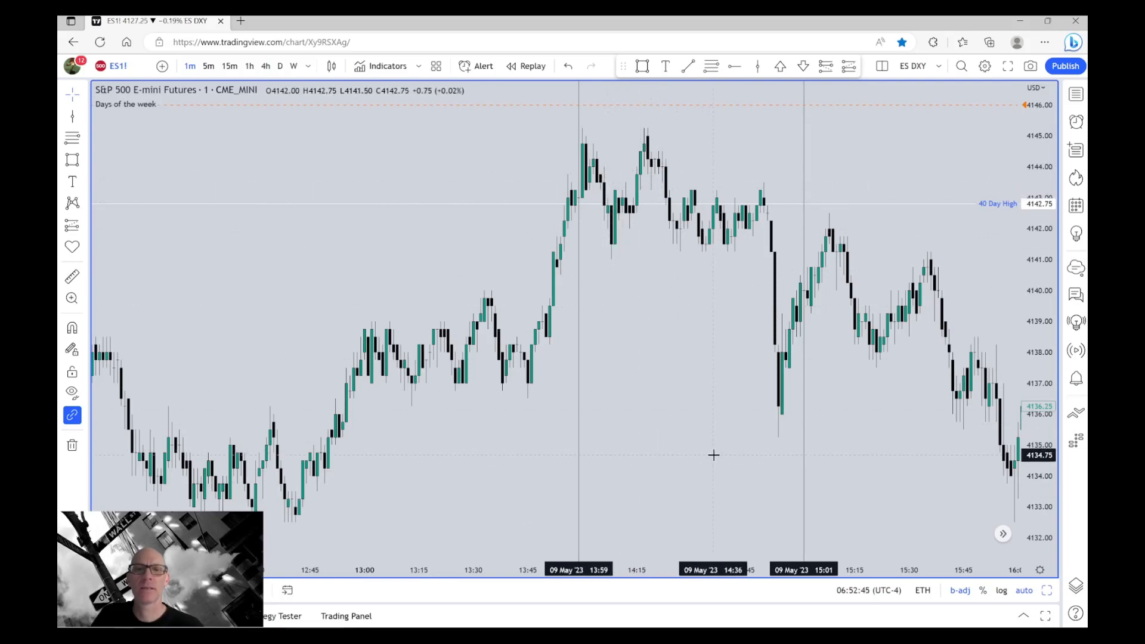
mouse_move(624, 176)
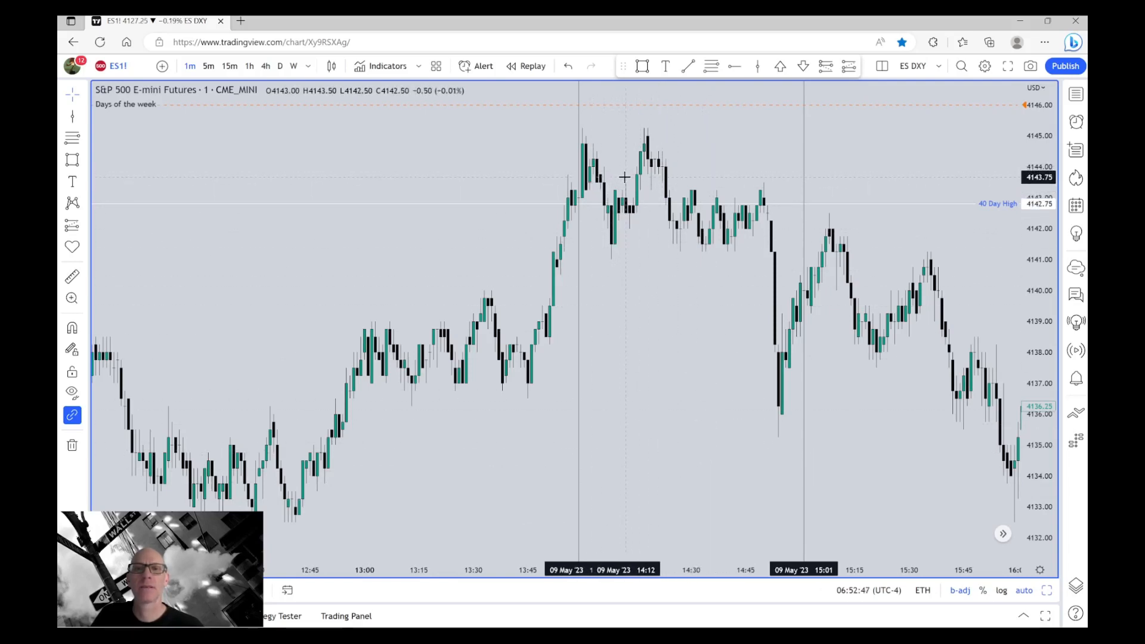
mouse_move(537, 364)
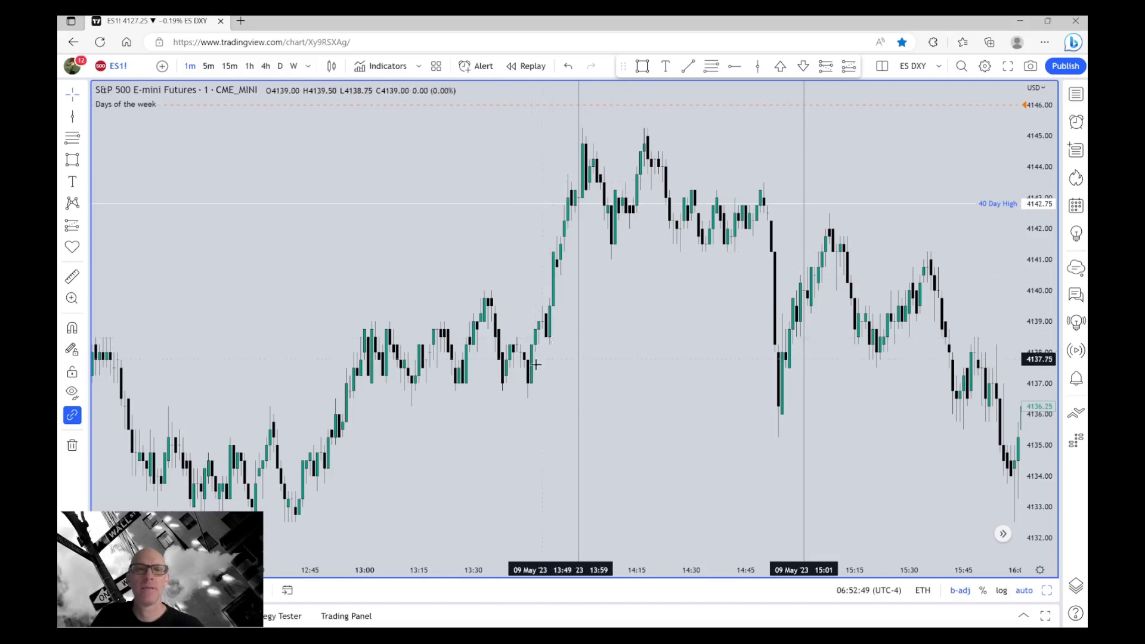
mouse_move(528, 414)
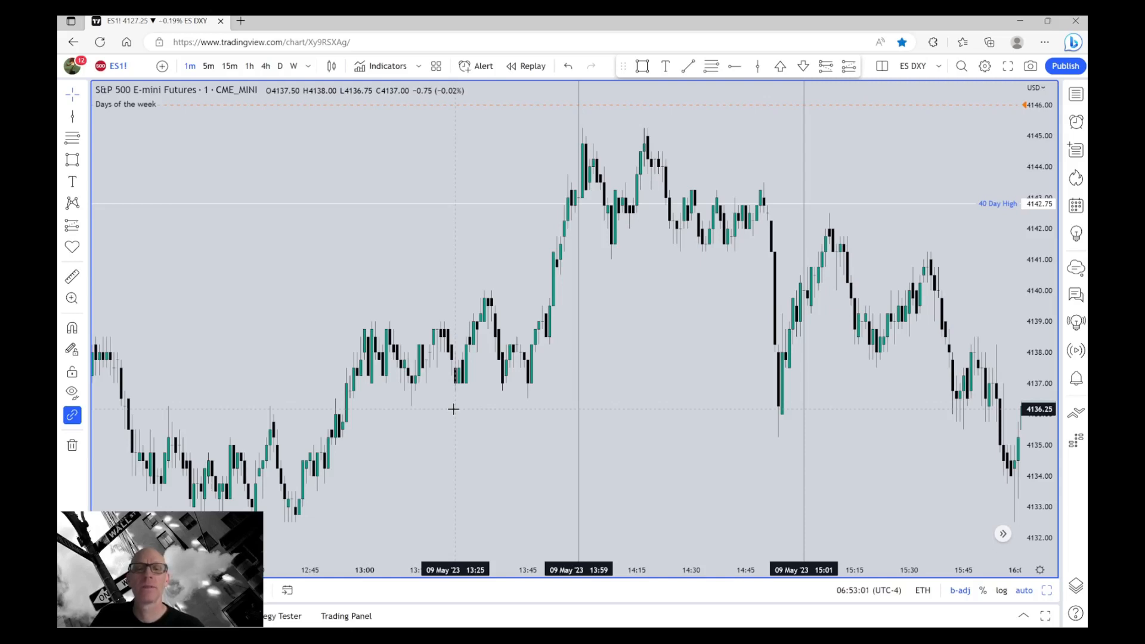
mouse_move(509, 412)
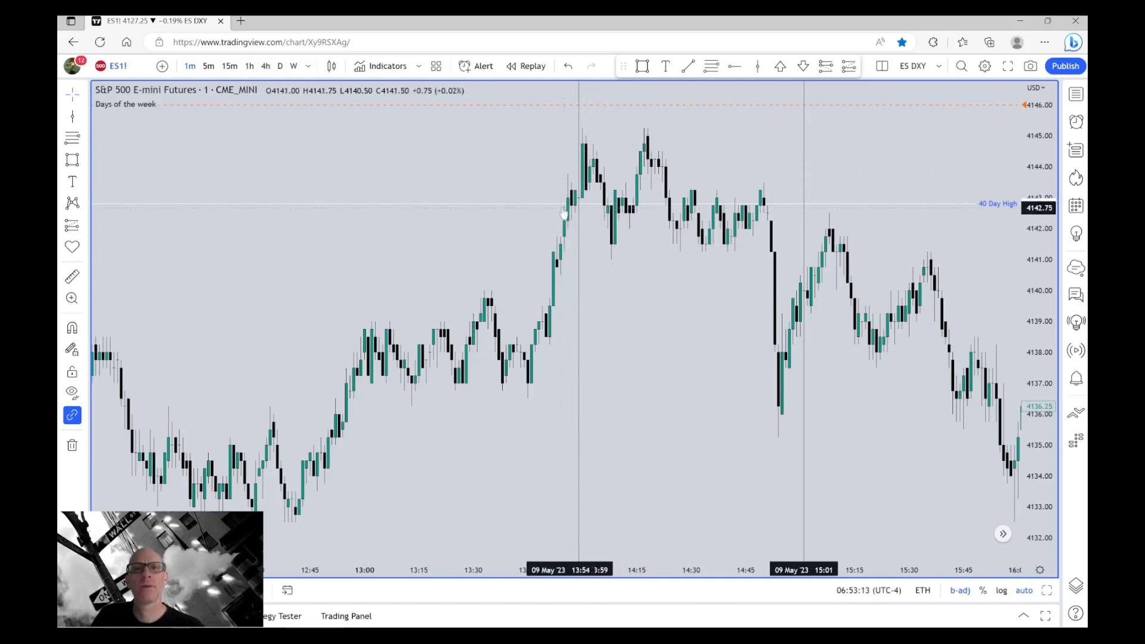
mouse_move(587, 138)
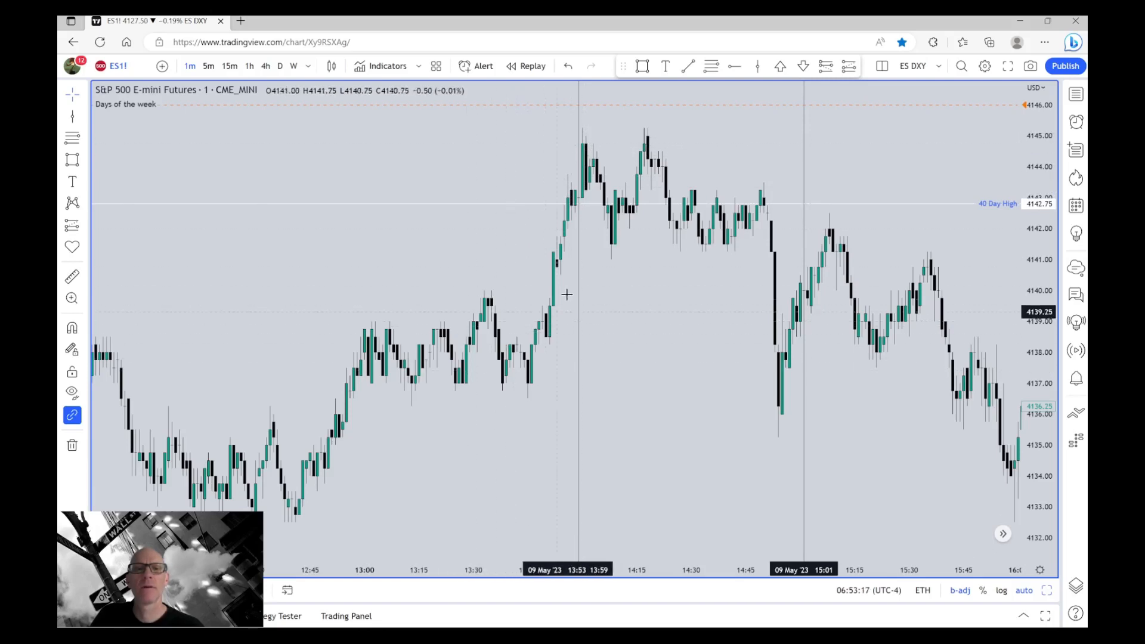
mouse_move(519, 399)
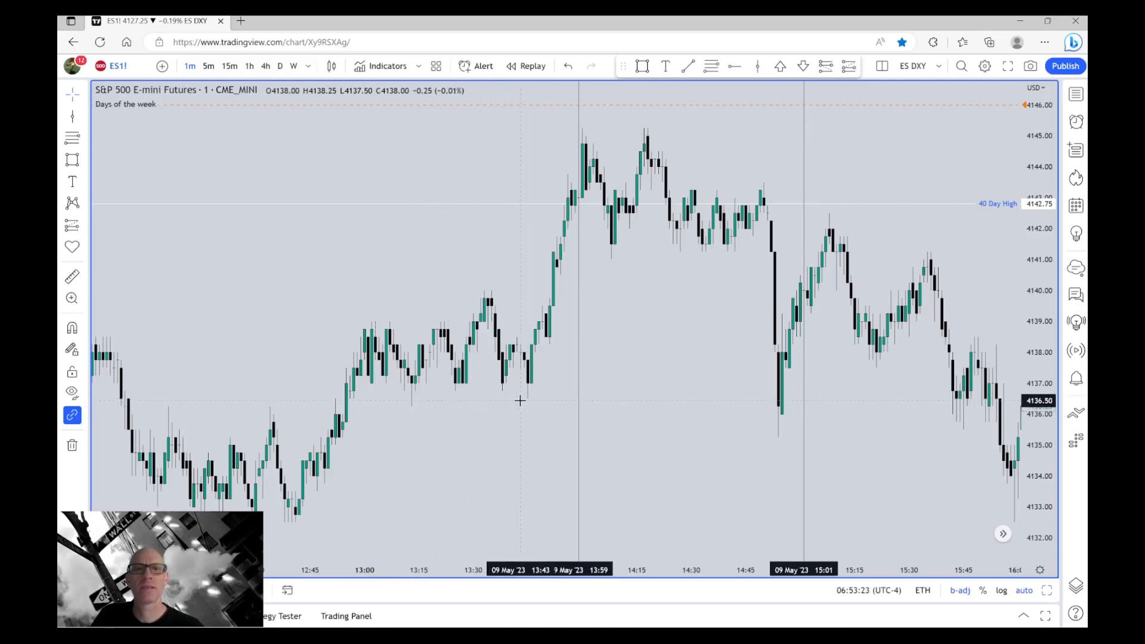
mouse_move(531, 406)
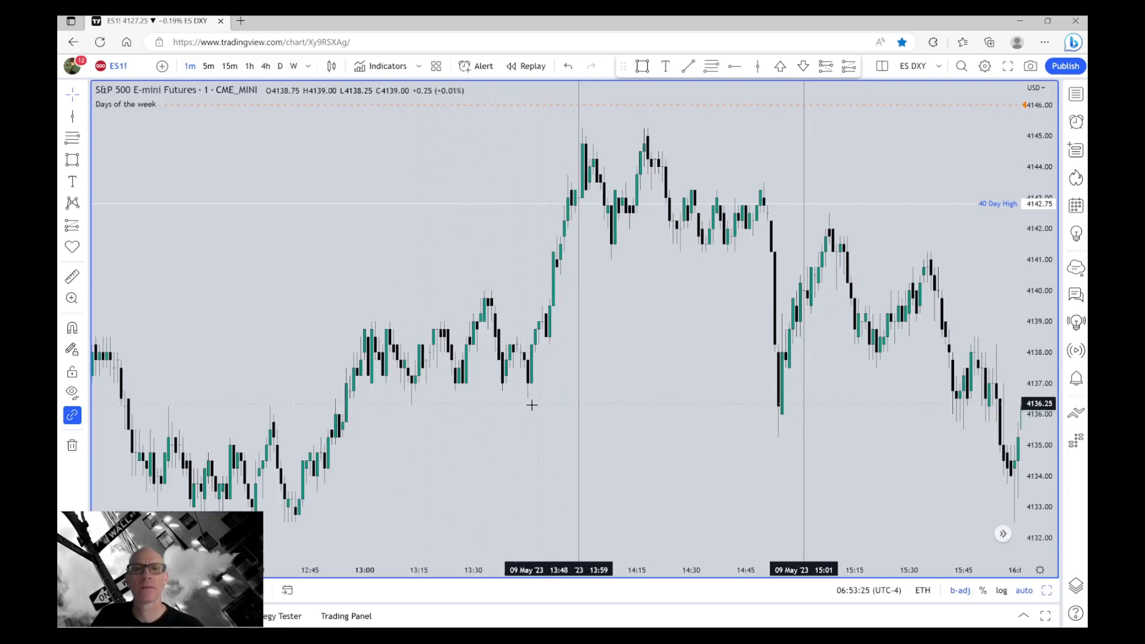
mouse_move(639, 318)
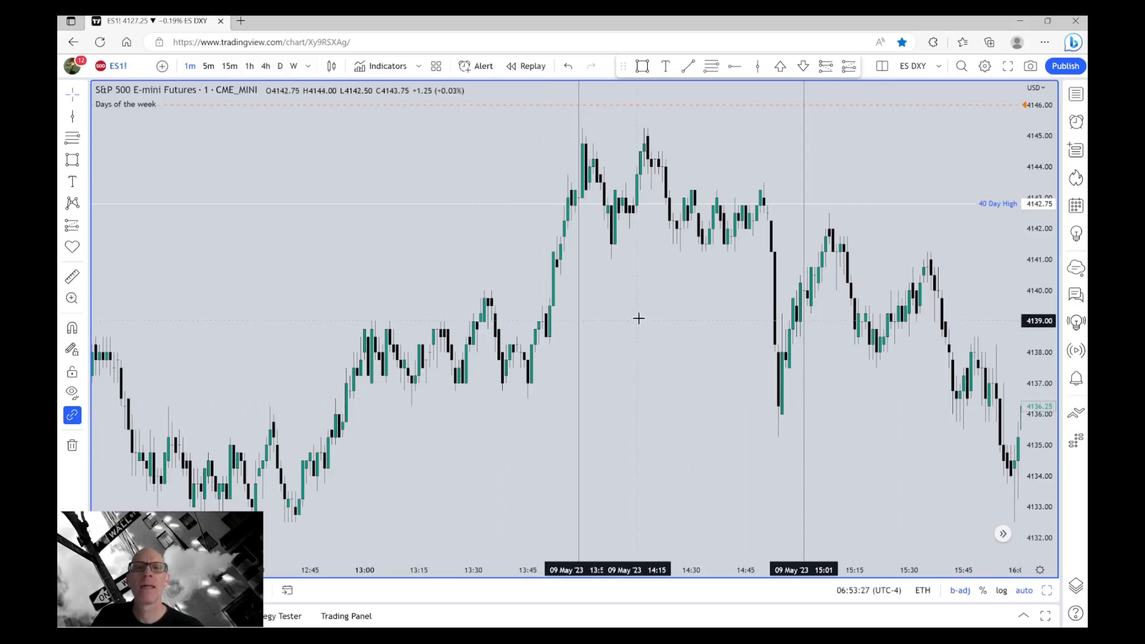
mouse_move(659, 328)
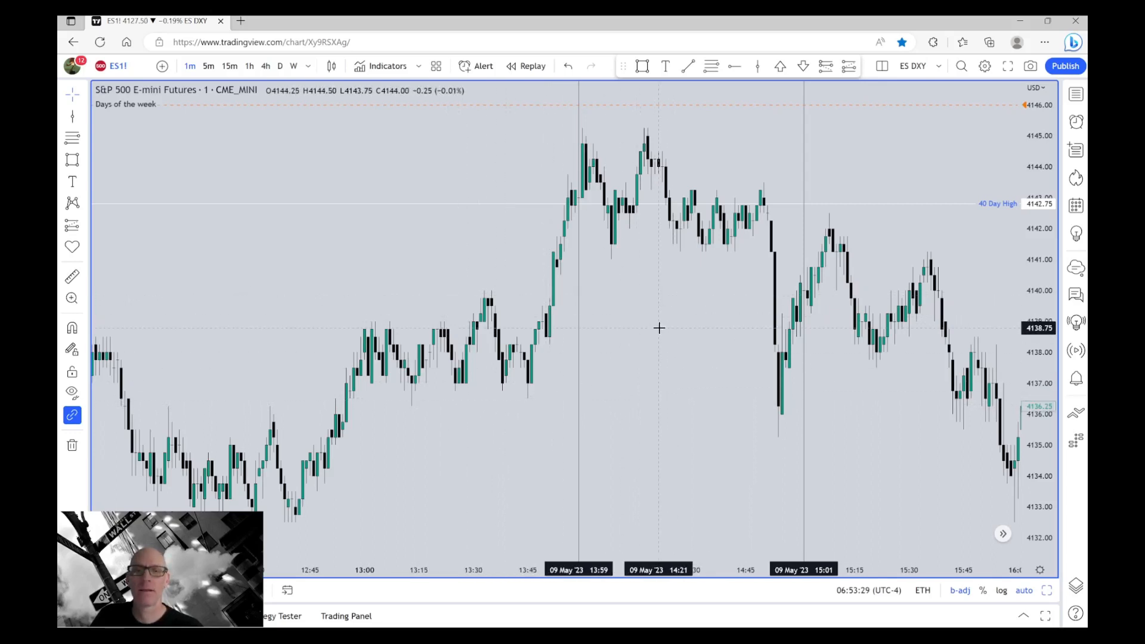
mouse_move(595, 200)
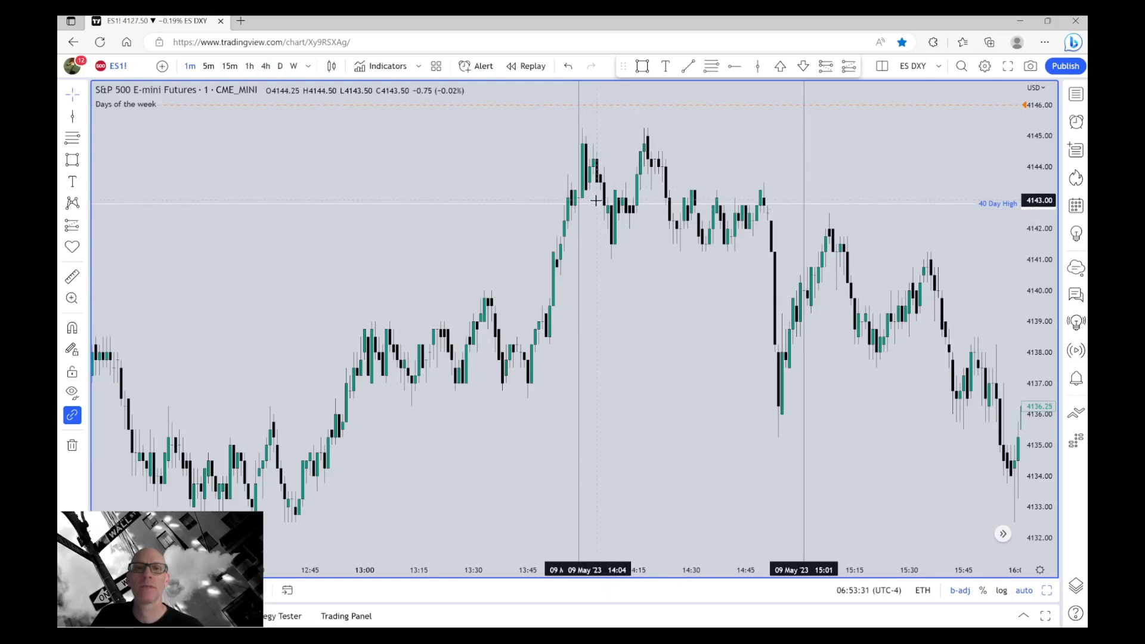
mouse_move(587, 145)
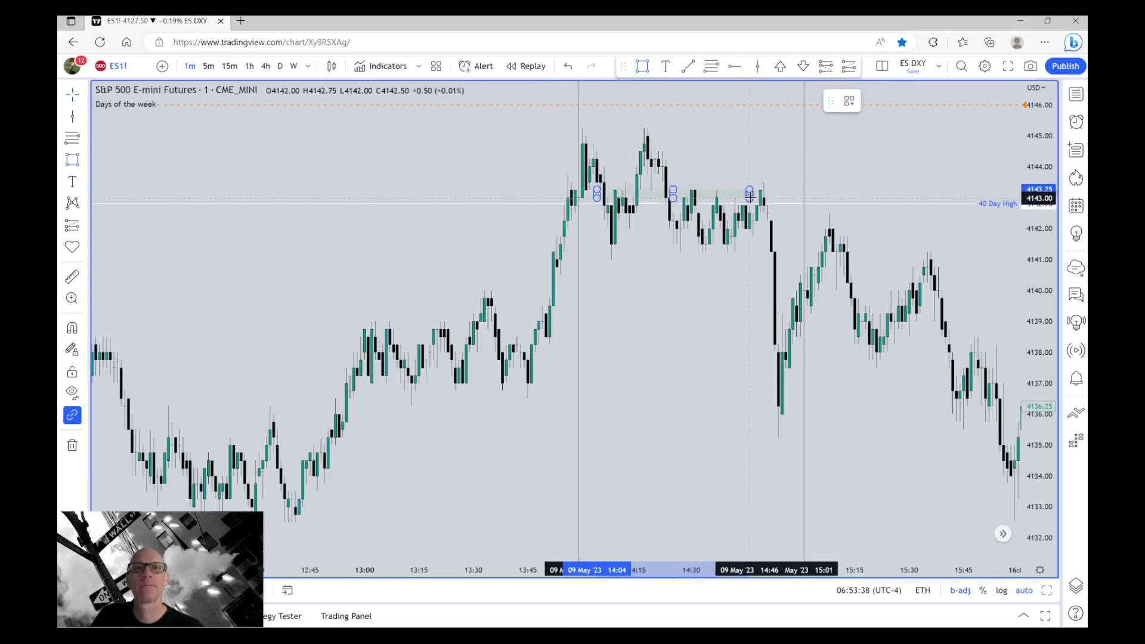
- Finish the thin pink box at about 4143 and measure the 6-point drop from 4143.25 to 4137.25 over 46 bars
click(894, 100)
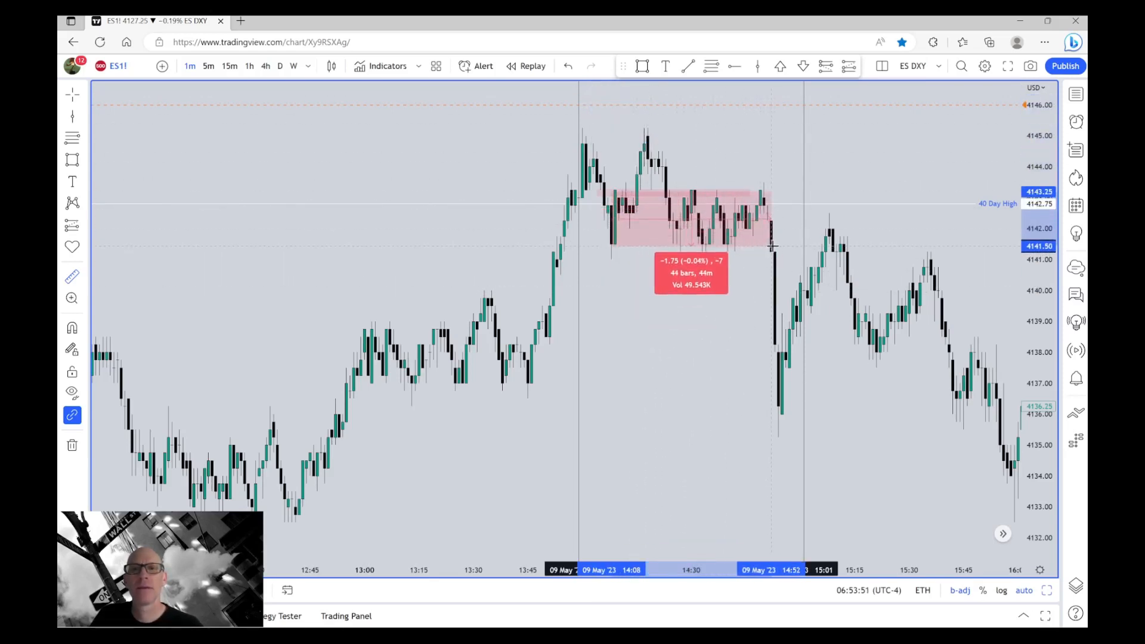
drag(772, 247, 774, 348)
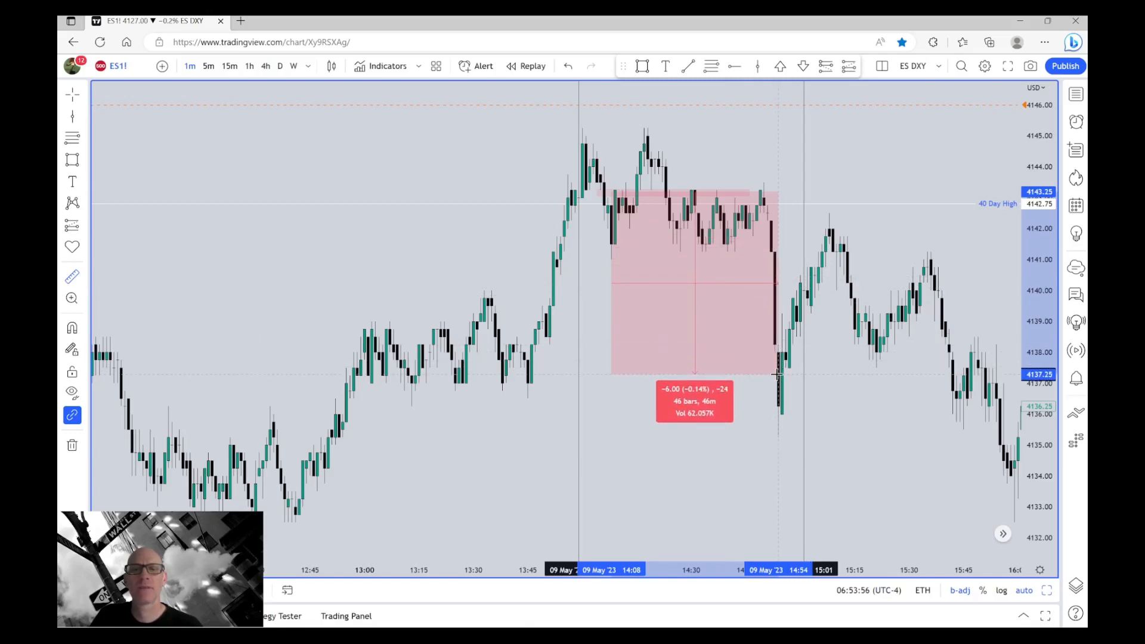
mouse_move(853, 232)
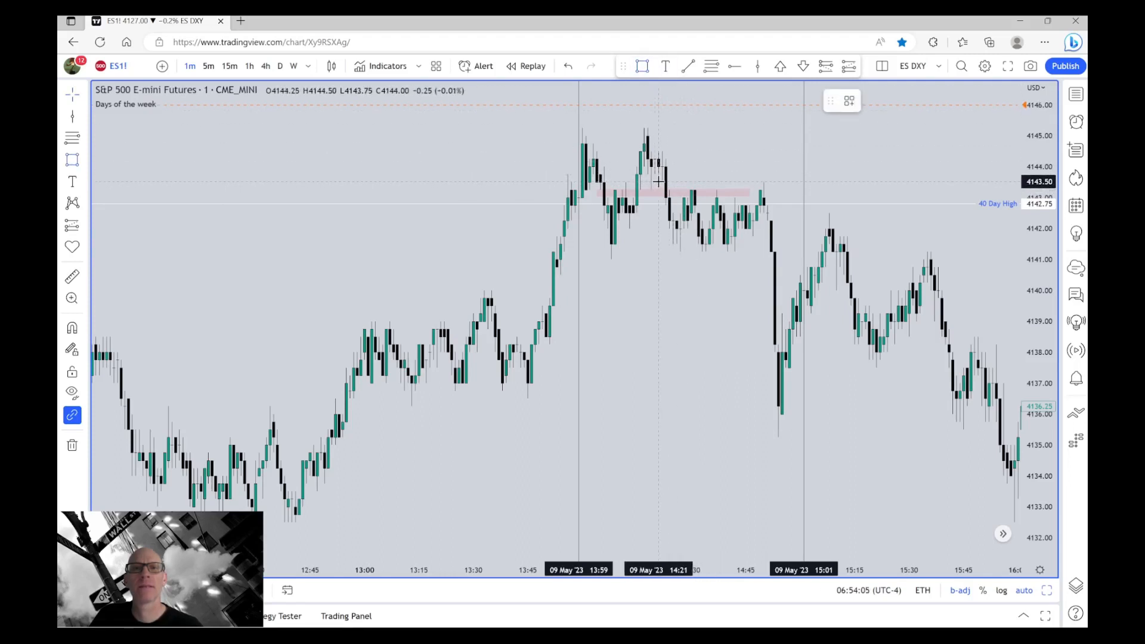
drag(657, 186, 787, 186)
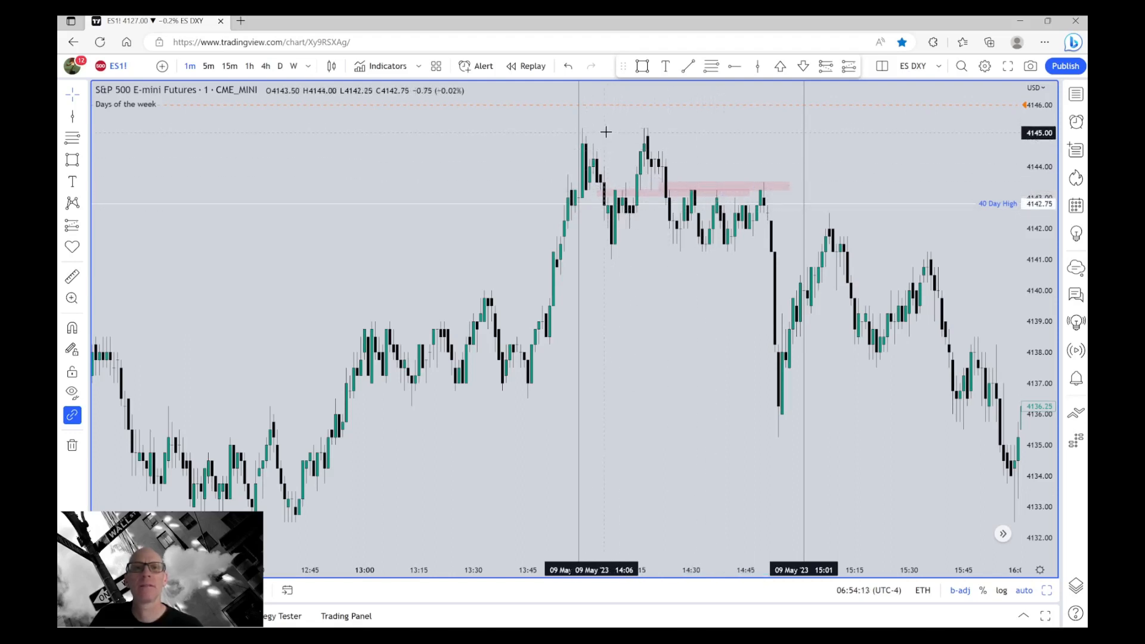
mouse_move(634, 127)
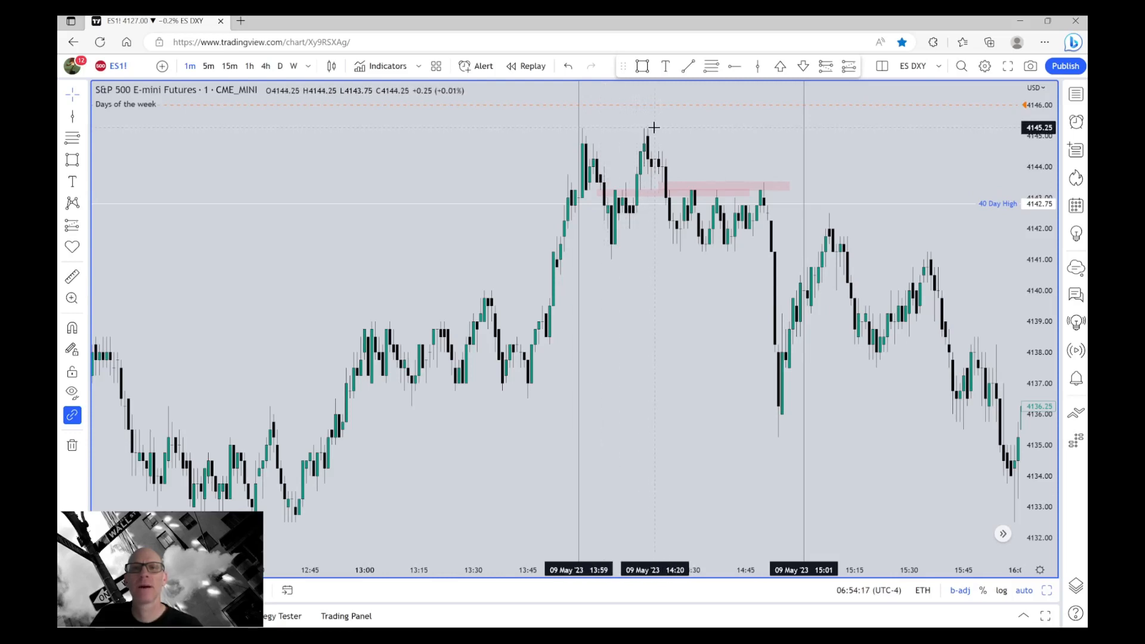
mouse_move(698, 168)
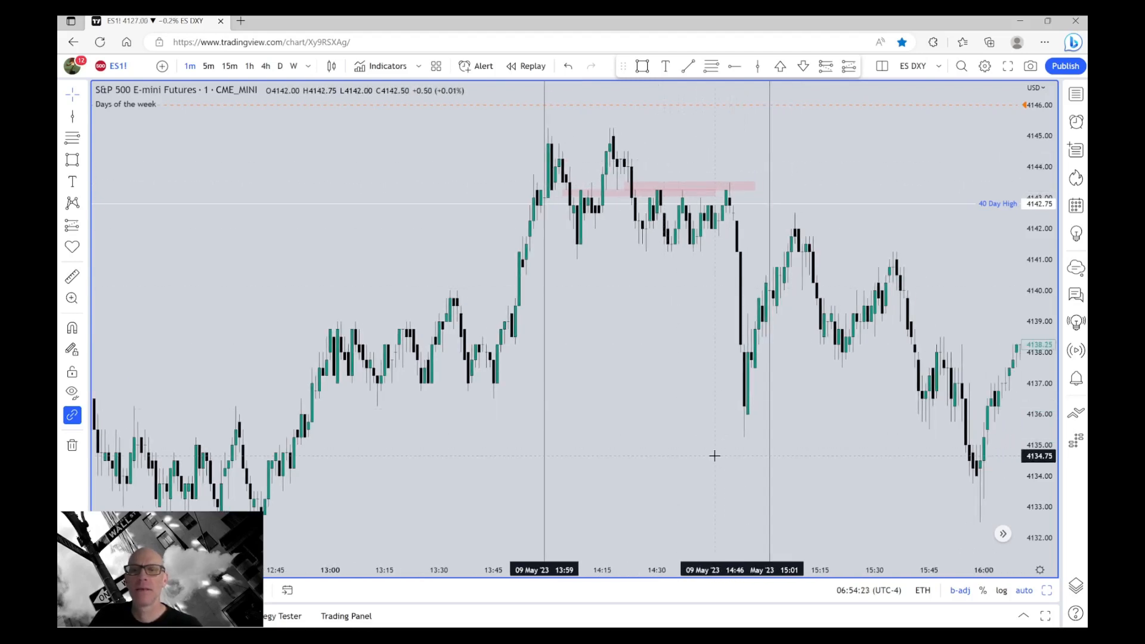
mouse_move(620, 396)
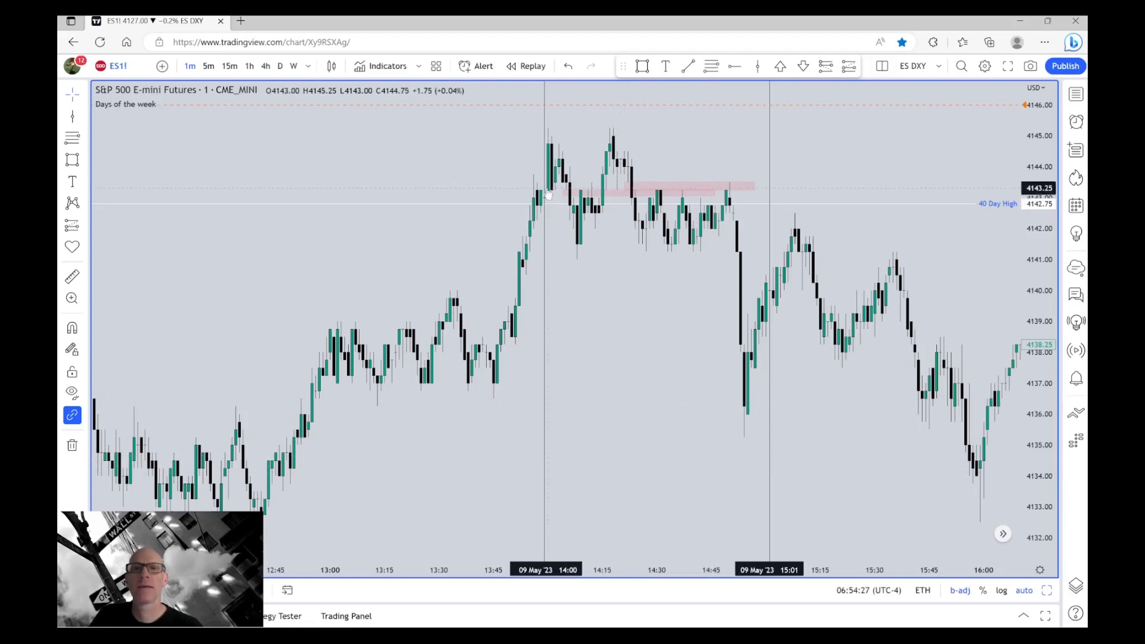
mouse_move(572, 154)
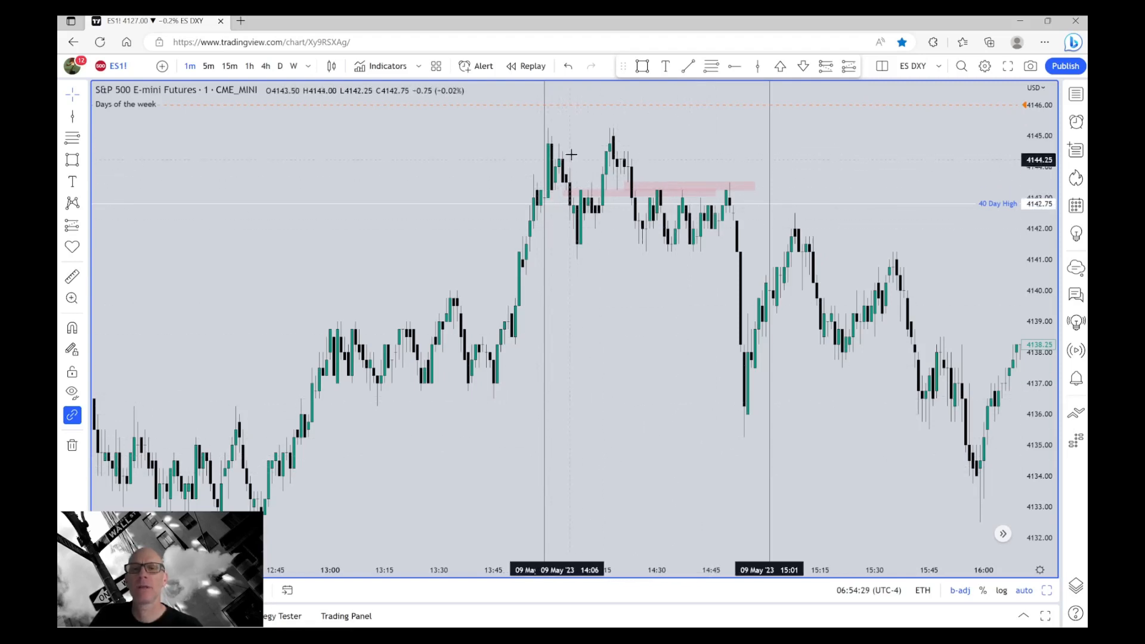
mouse_move(609, 179)
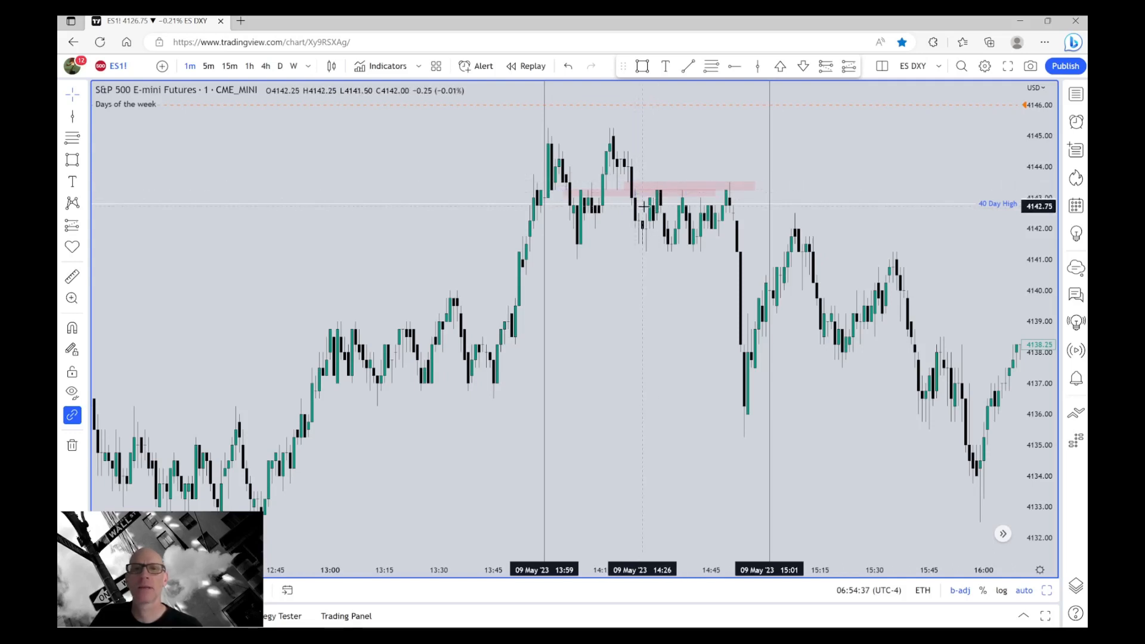
mouse_move(665, 267)
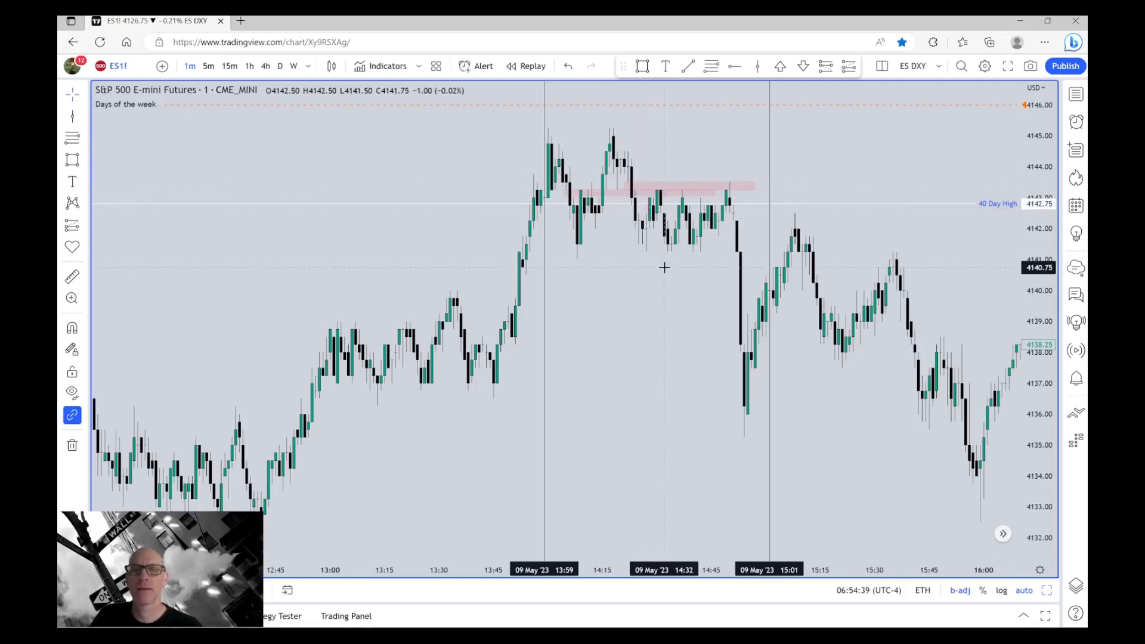
mouse_move(520, 269)
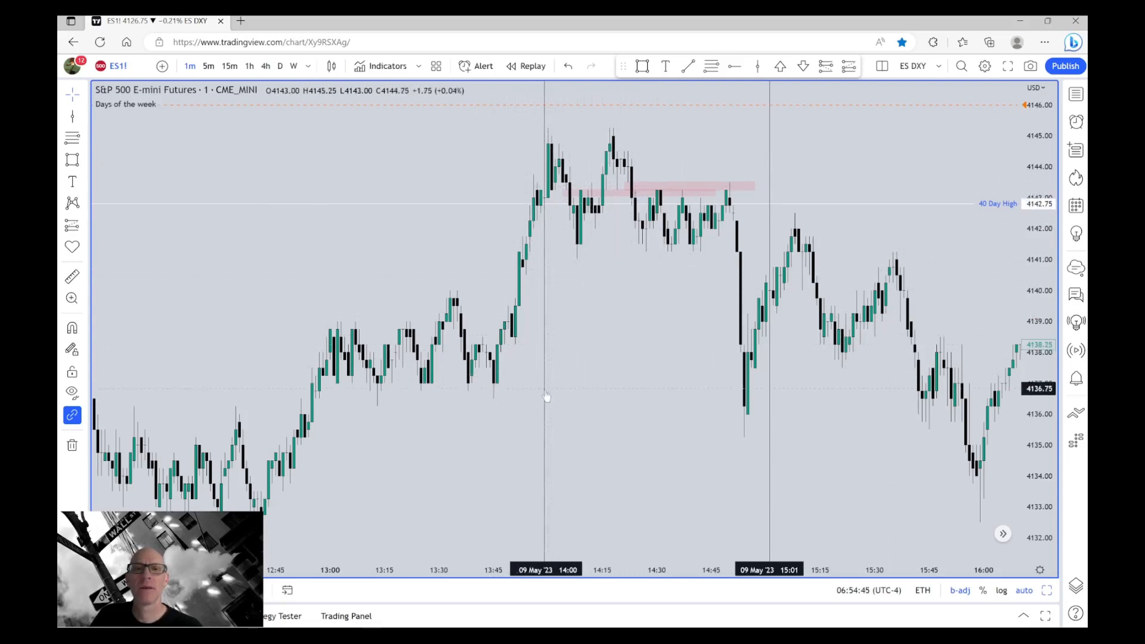
mouse_move(634, 189)
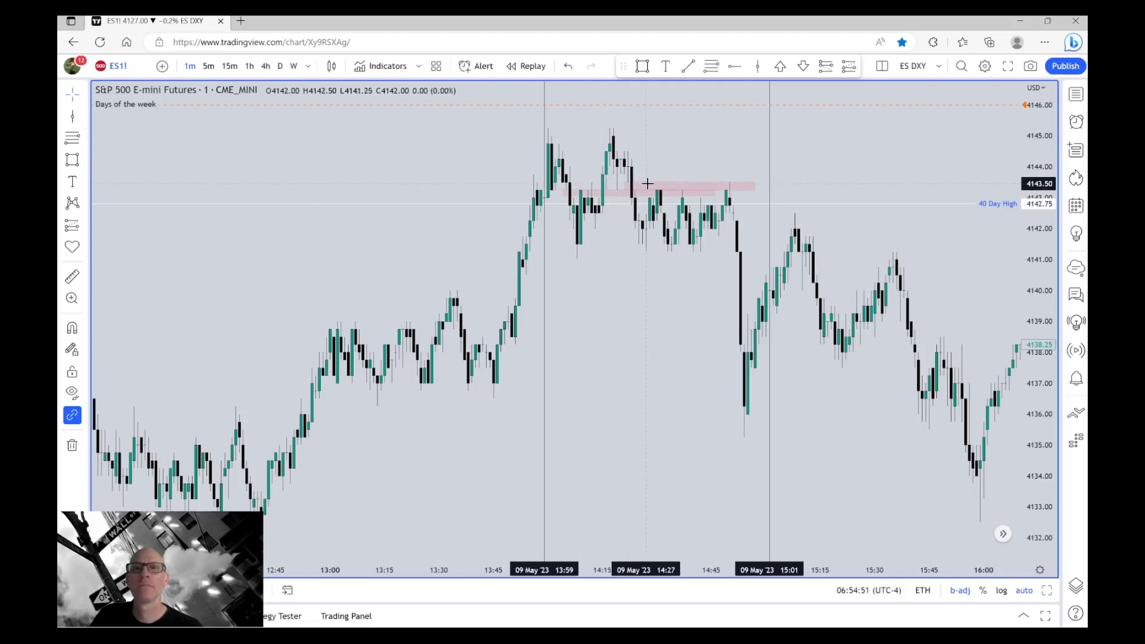
mouse_move(722, 158)
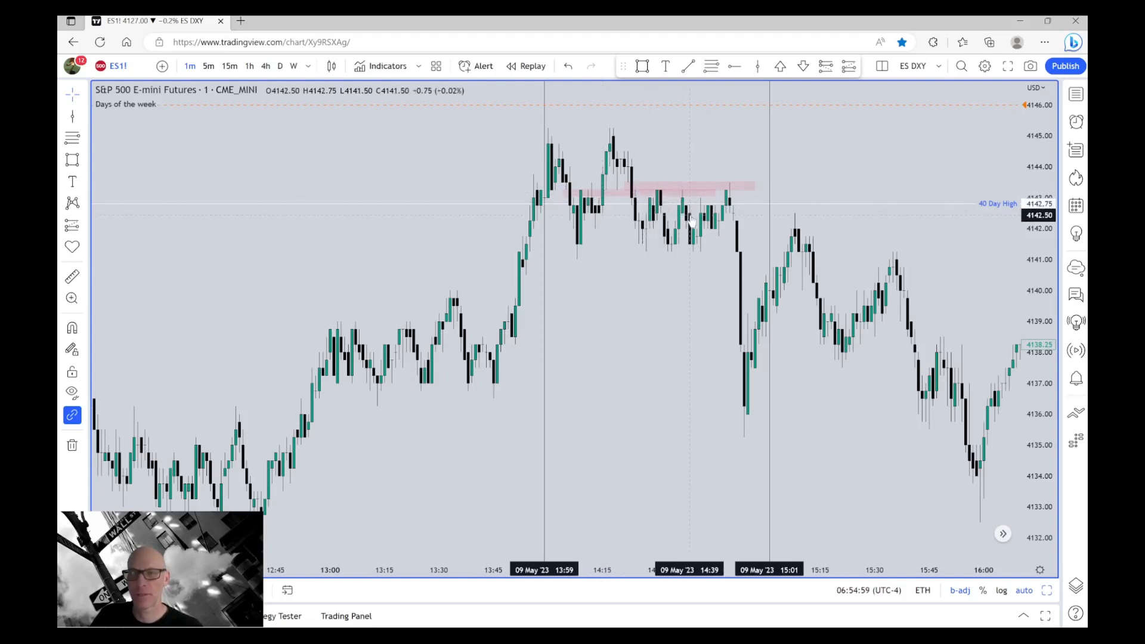
mouse_move(688, 151)
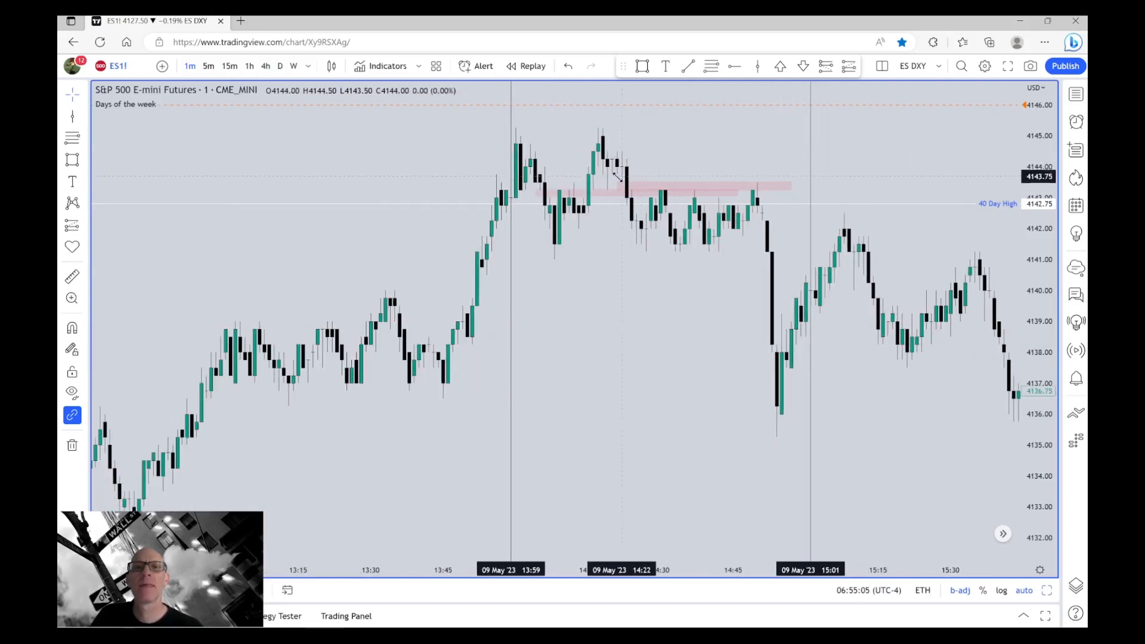
- Start a thin grey volume-imbalance box near 4142.50 just under the pink gap zones
click(621, 186)
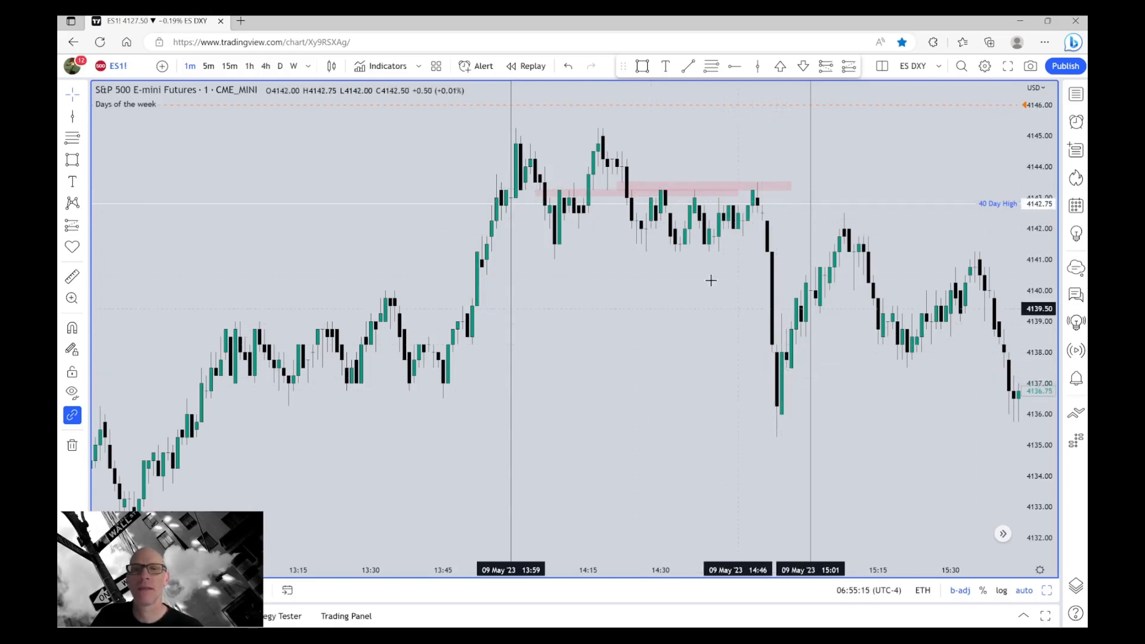
mouse_move(668, 213)
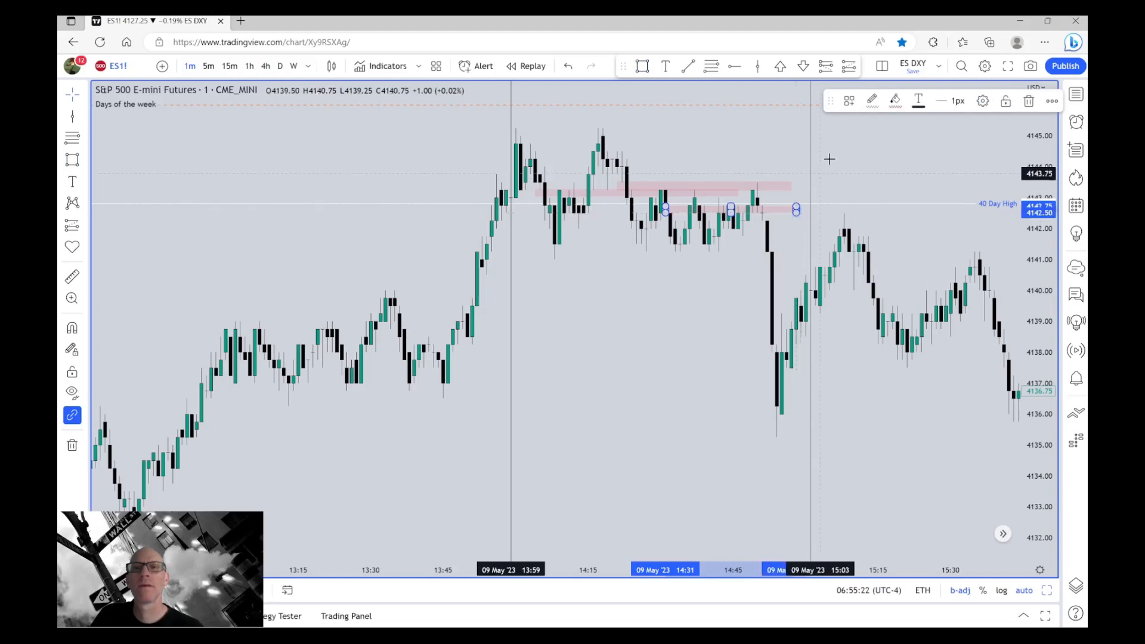
mouse_move(965, 129)
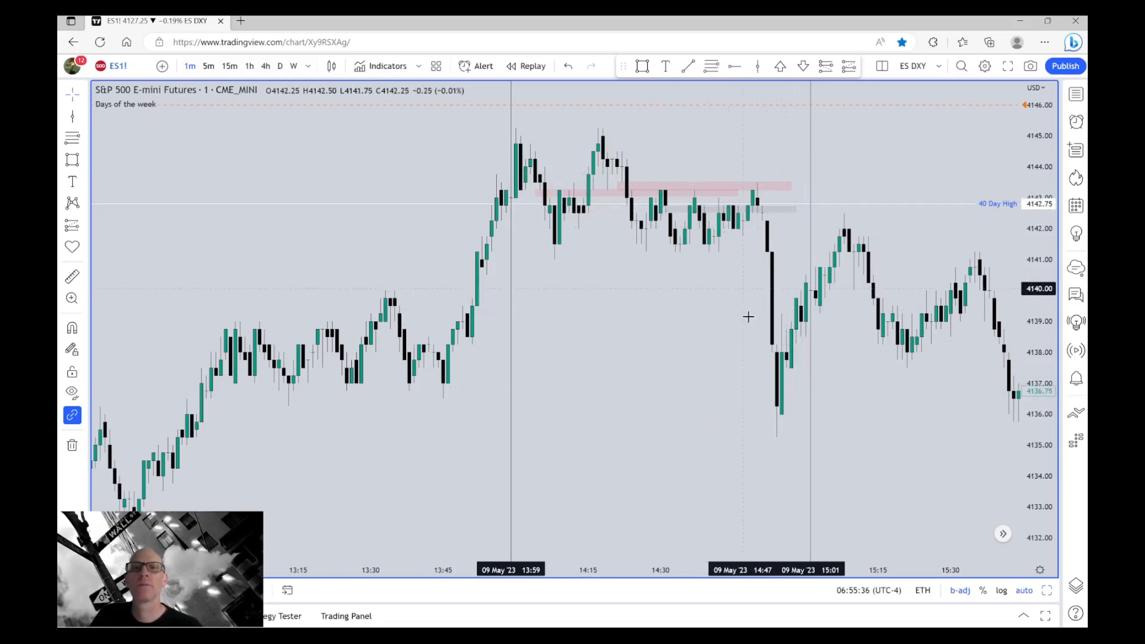
mouse_move(736, 437)
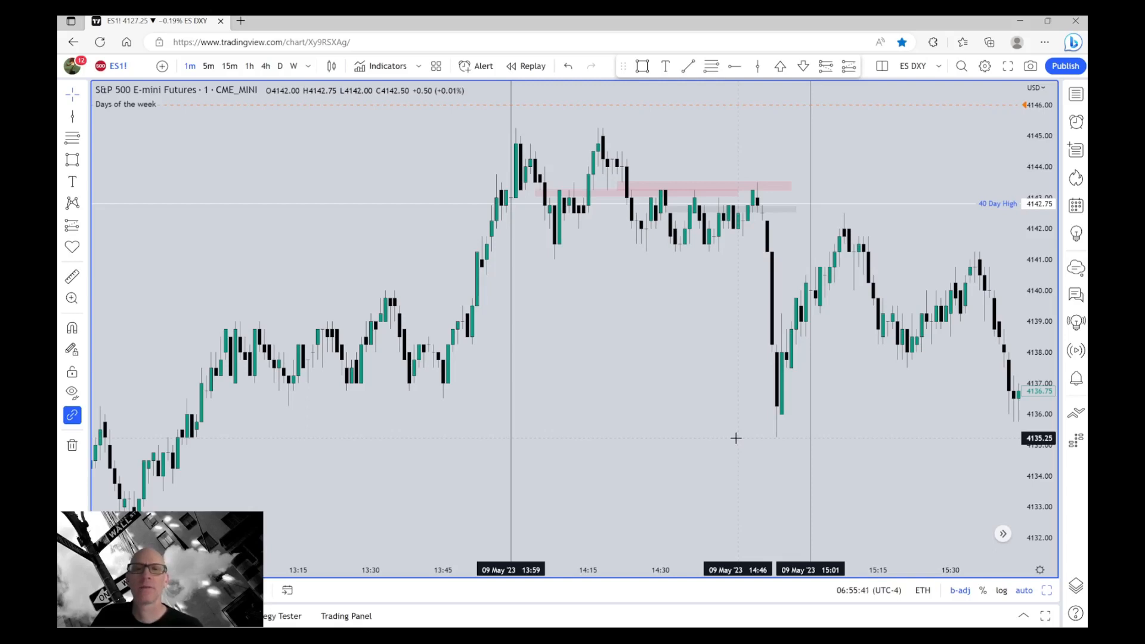
mouse_move(619, 392)
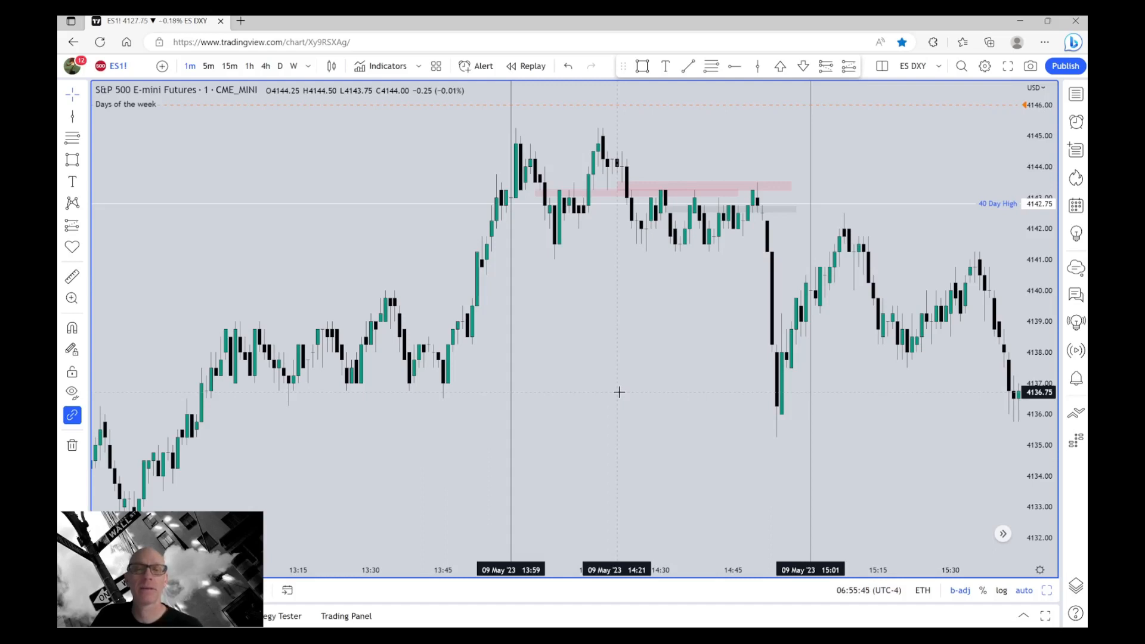
mouse_move(648, 327)
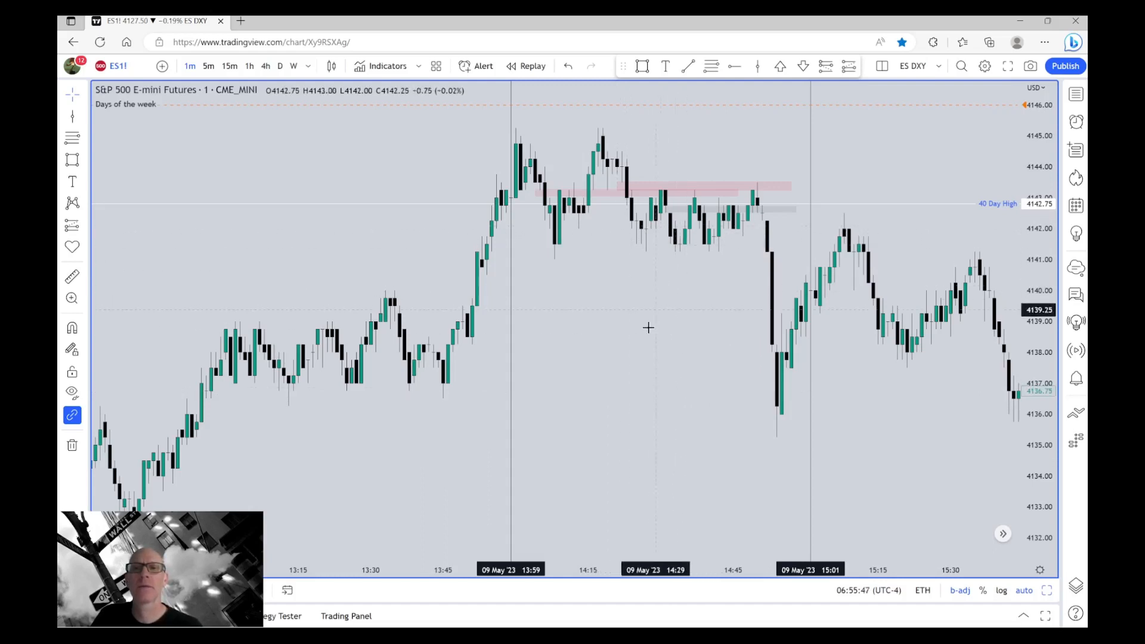
mouse_move(715, 387)
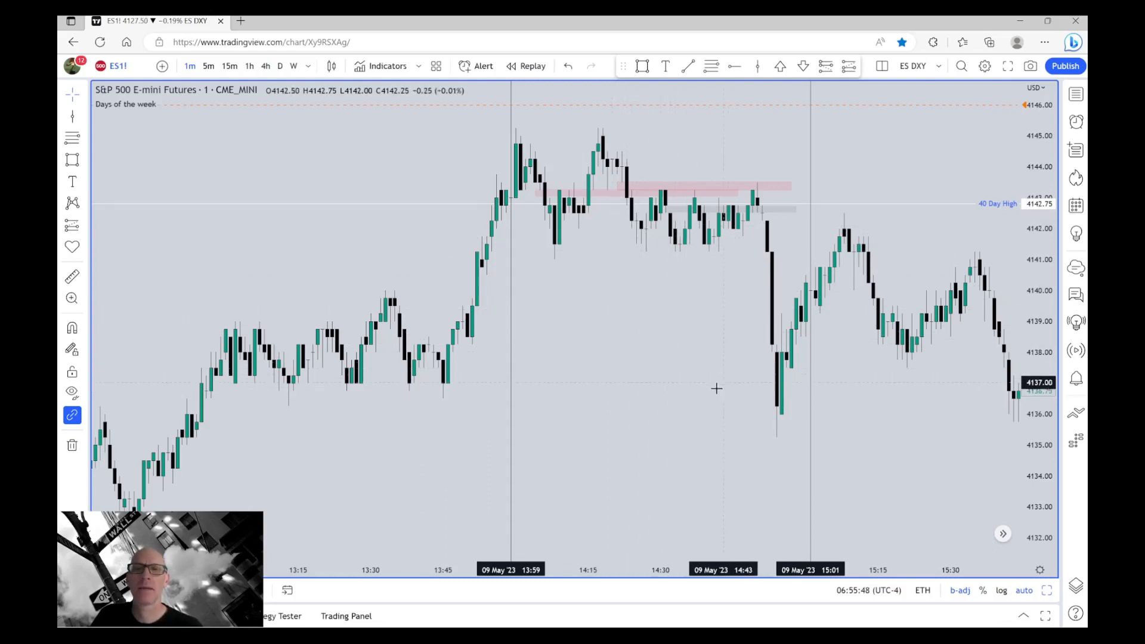
mouse_move(687, 394)
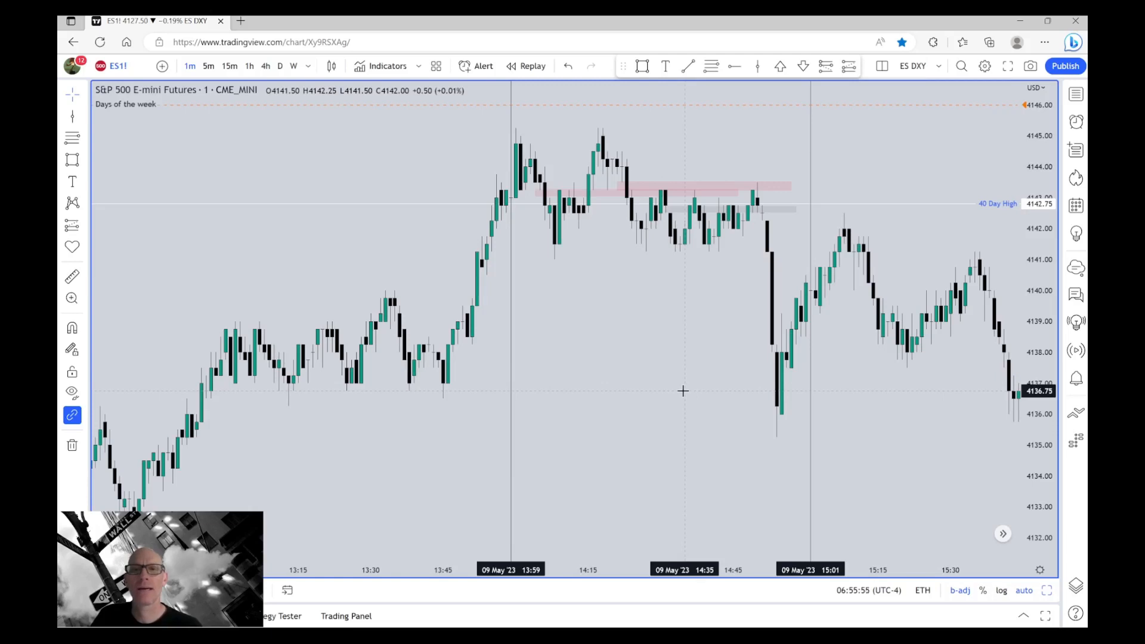
mouse_move(663, 327)
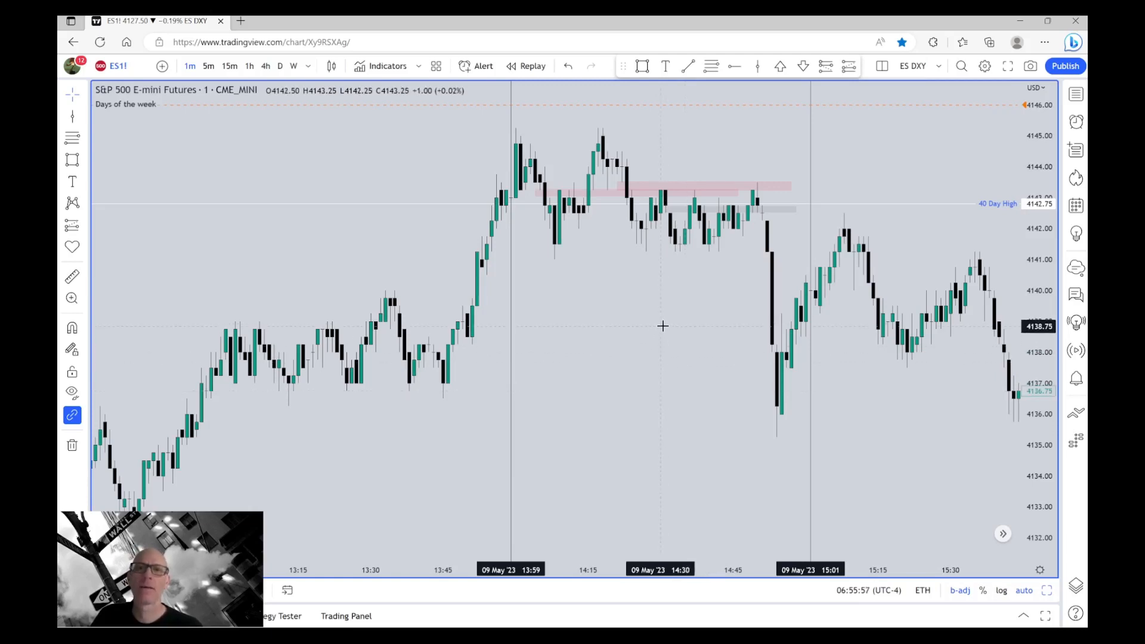
mouse_move(654, 334)
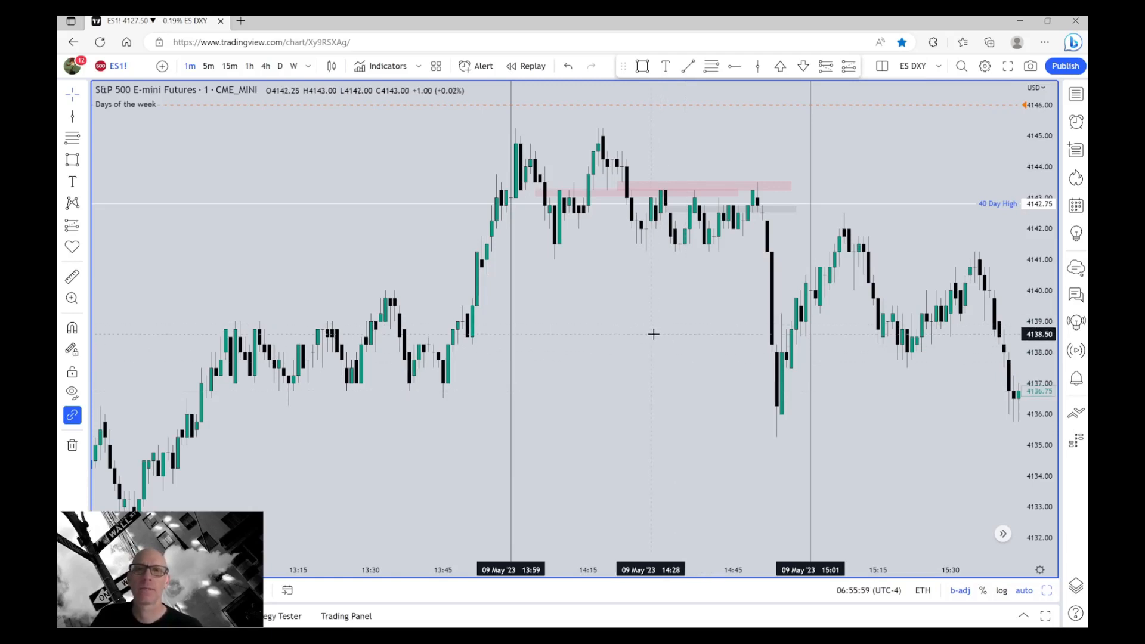
mouse_move(562, 207)
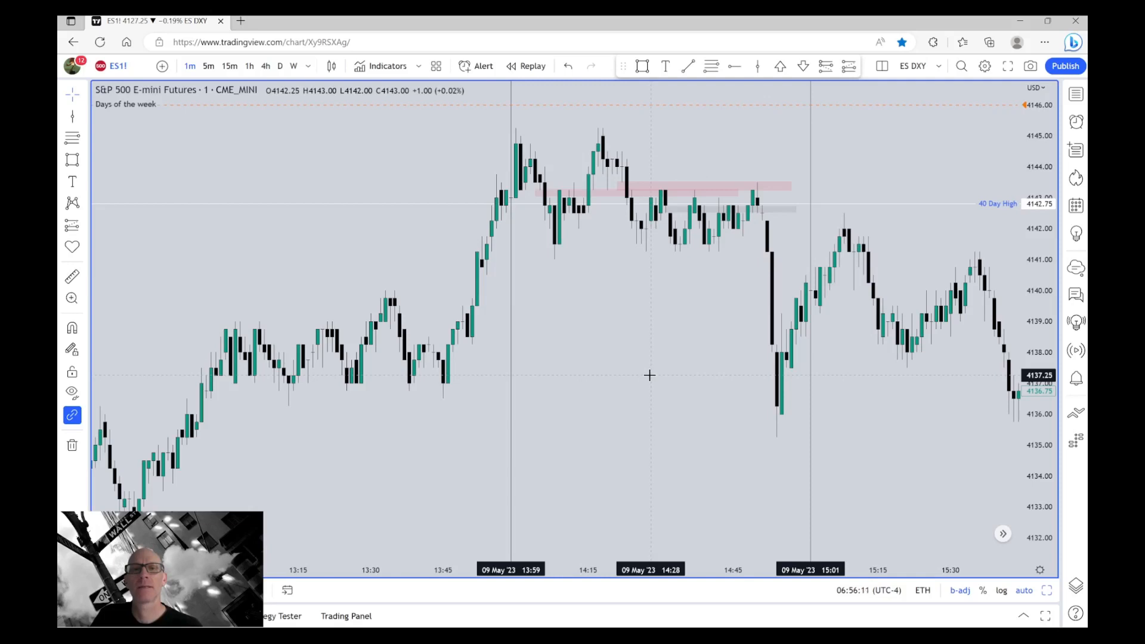
mouse_move(639, 329)
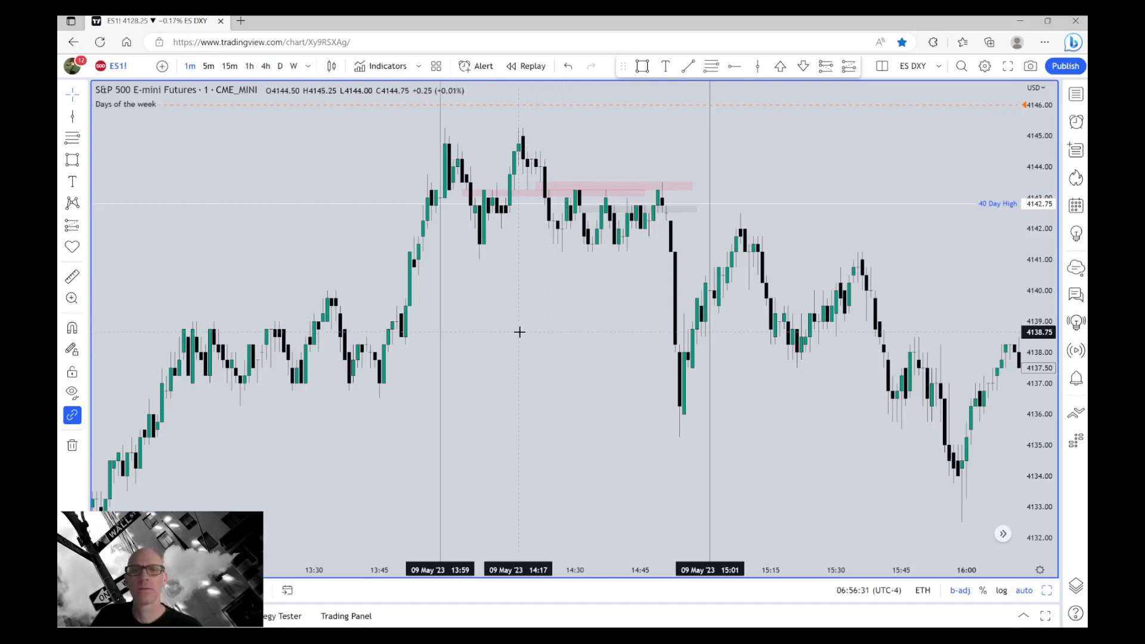
mouse_move(564, 356)
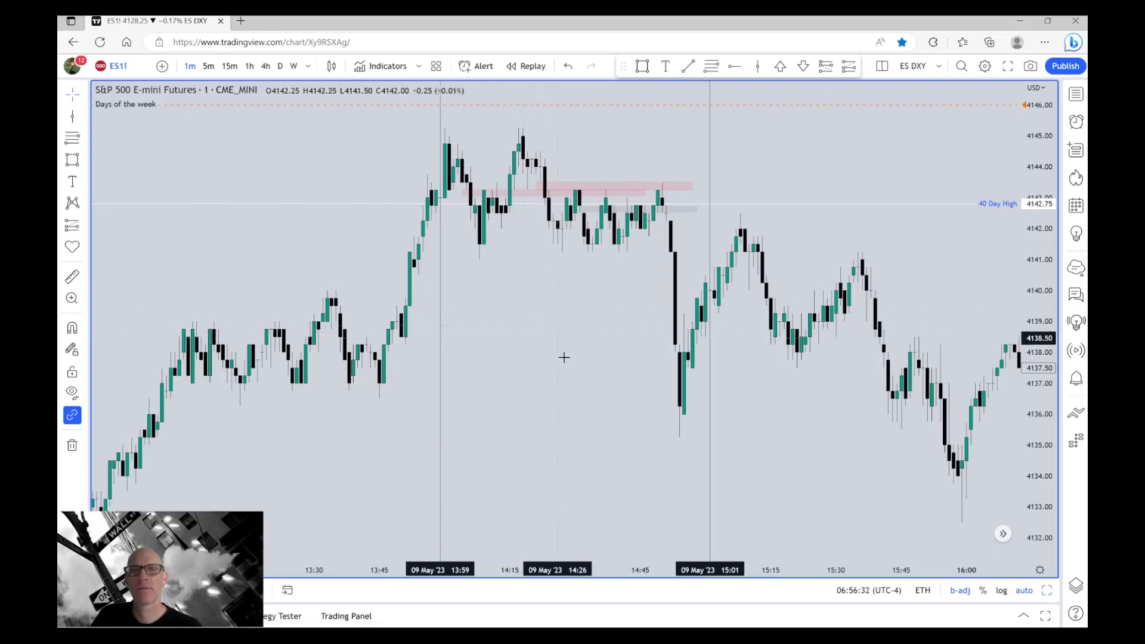
mouse_move(557, 442)
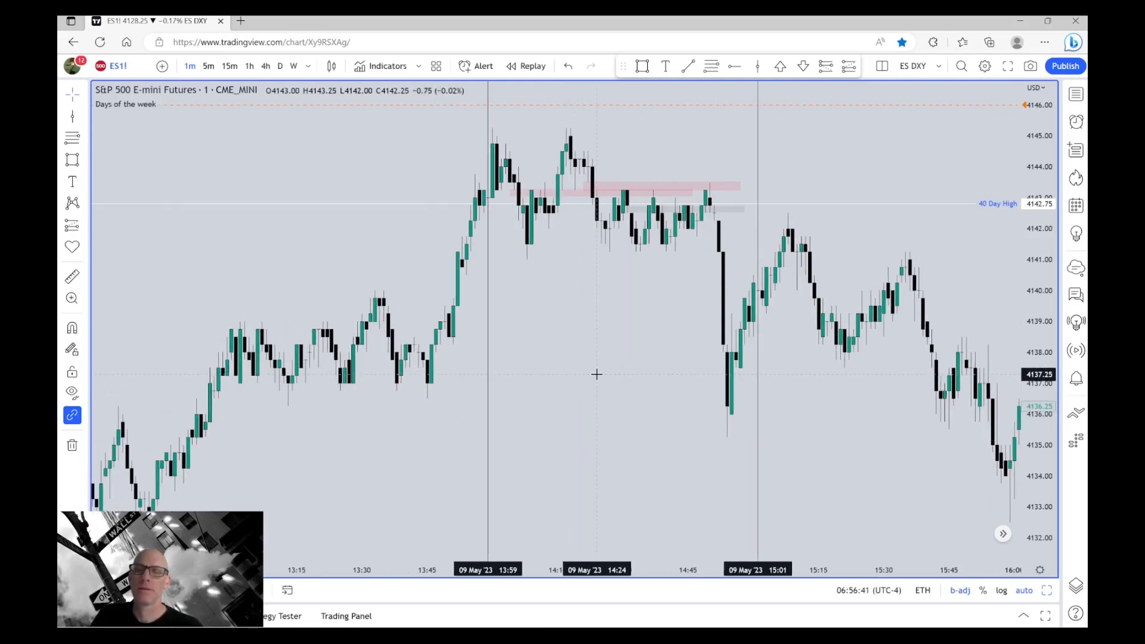
mouse_move(613, 417)
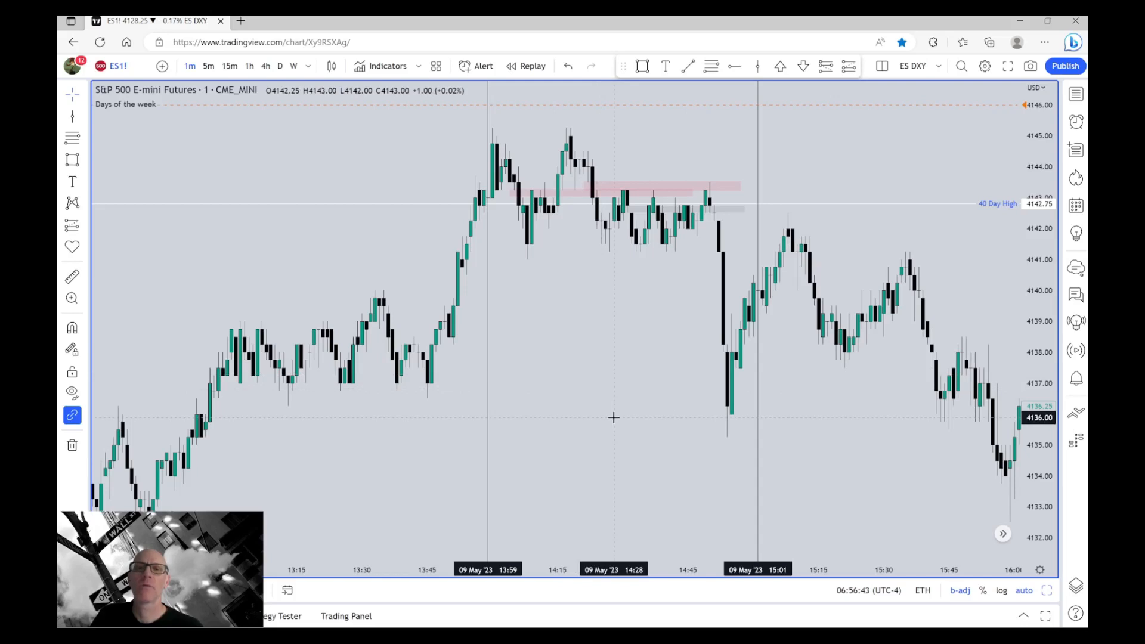